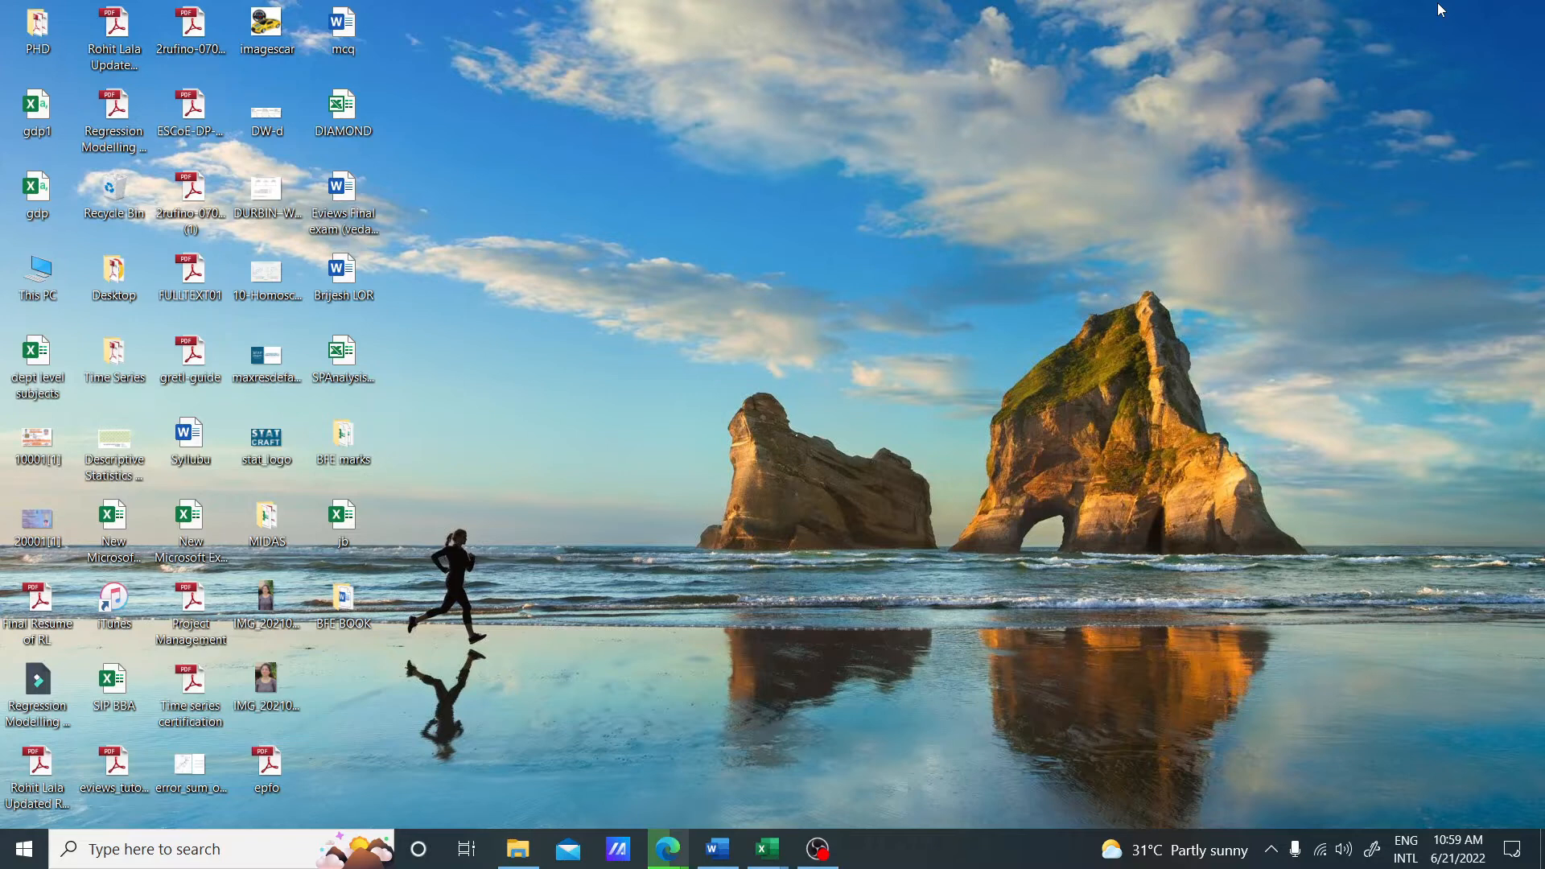
mouse_move(668, 848)
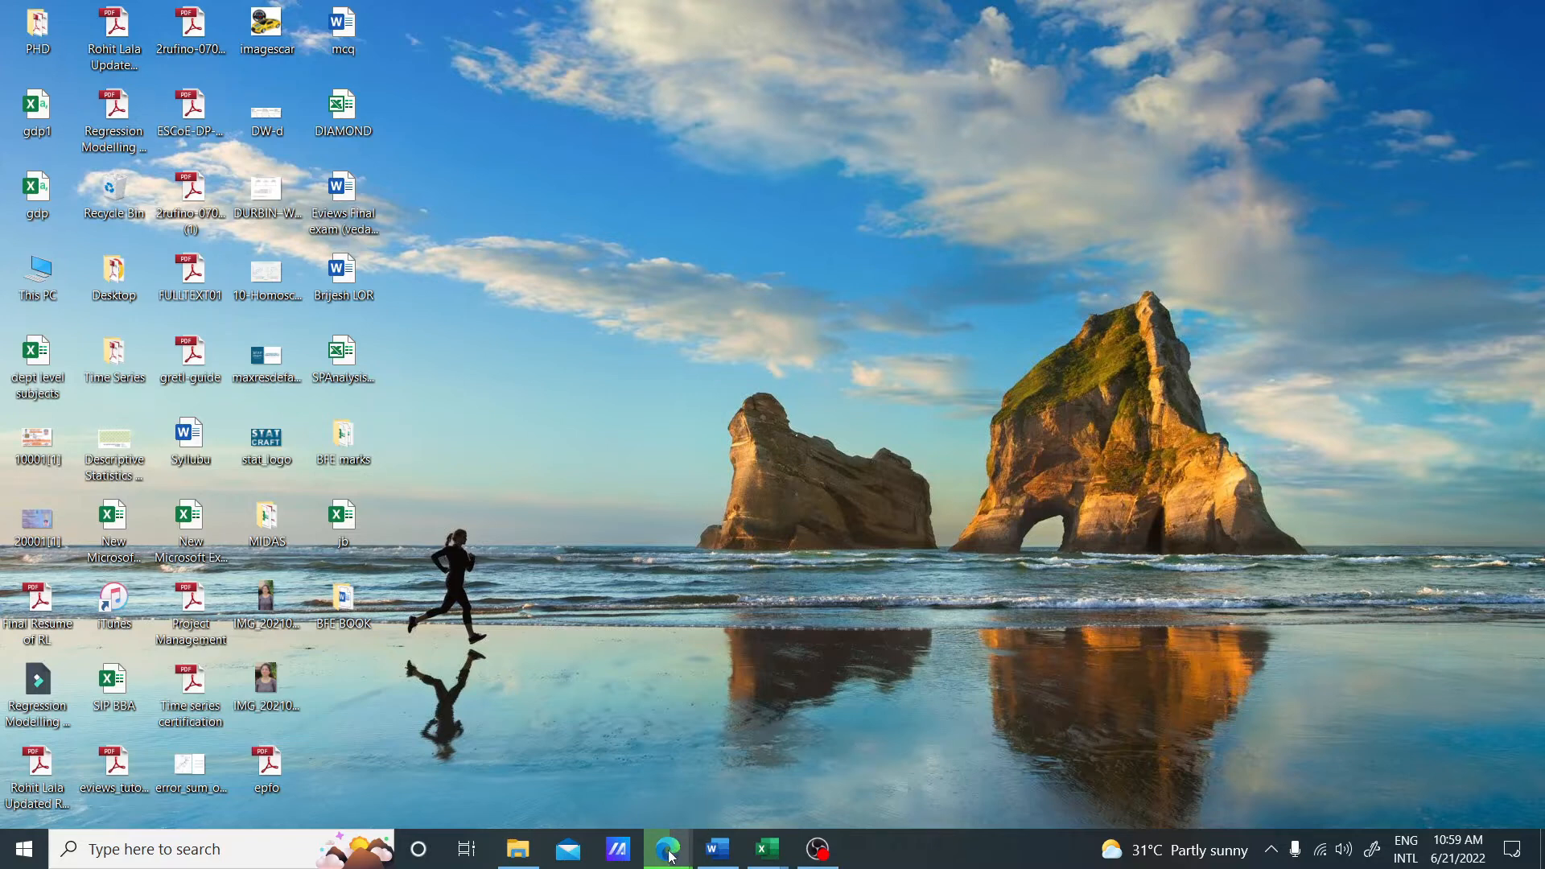
Bring up Edge on the EViews Lite serial number request tab
left_click(668, 849)
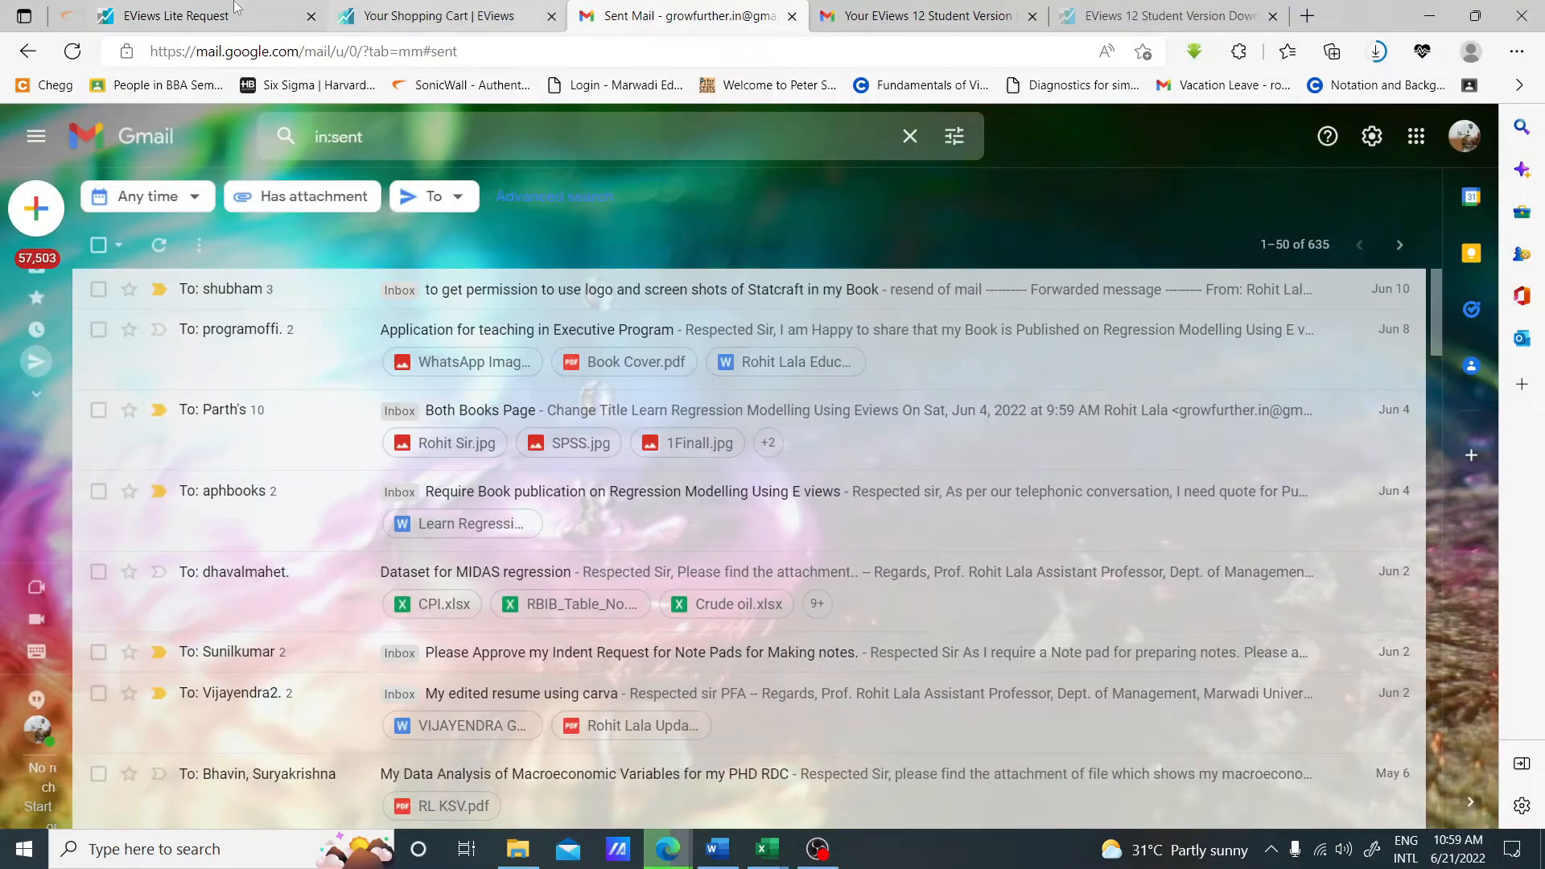
left_click(176, 16)
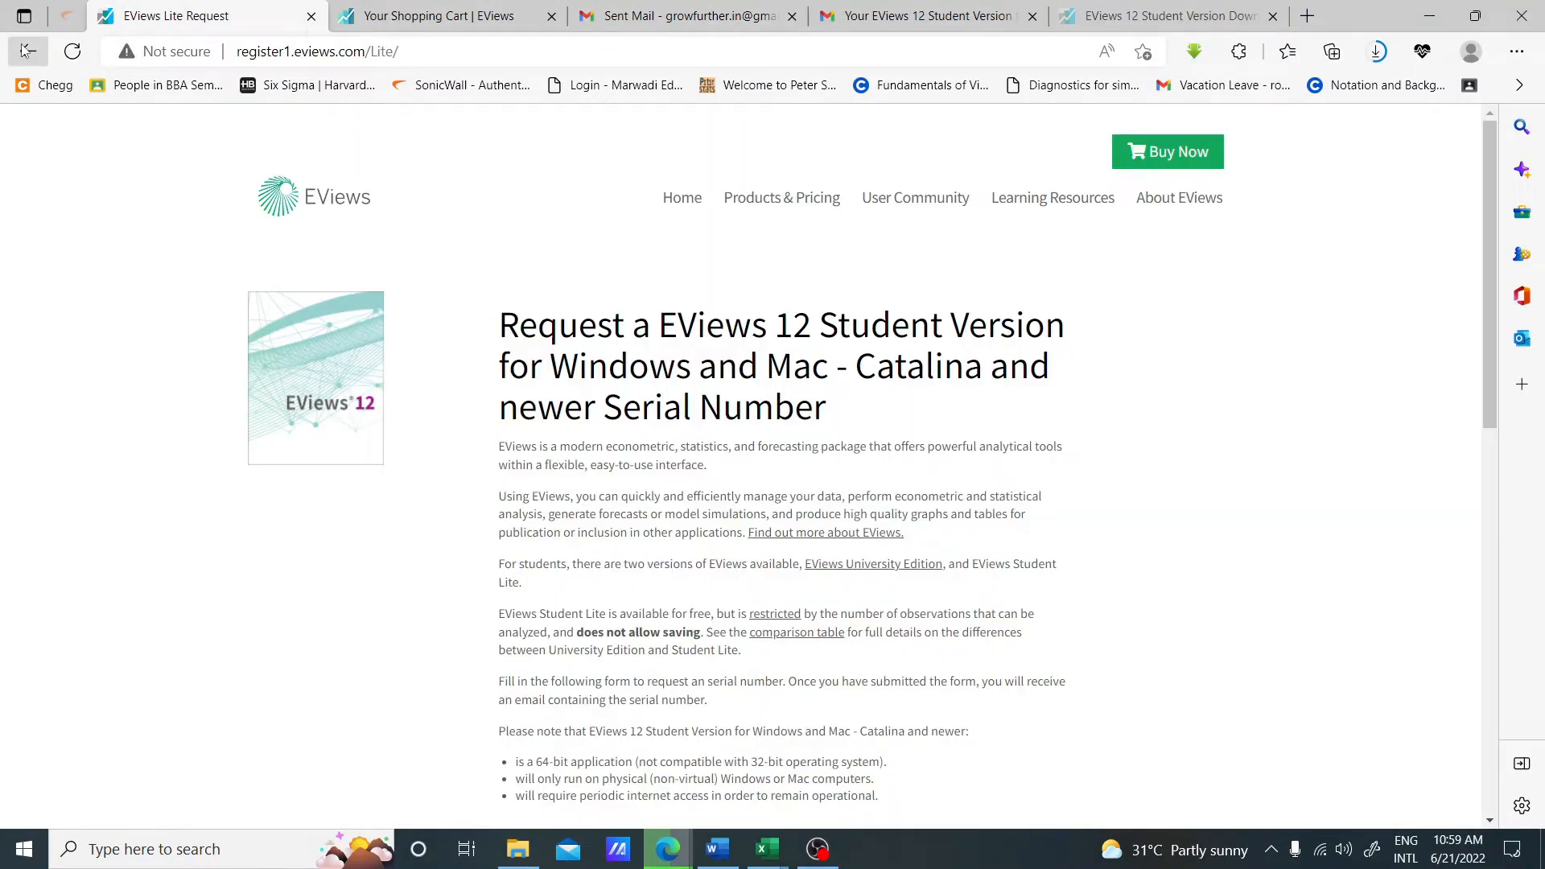
Search Google for eviews and land on the official EViews.com home page
left_click(28, 52)
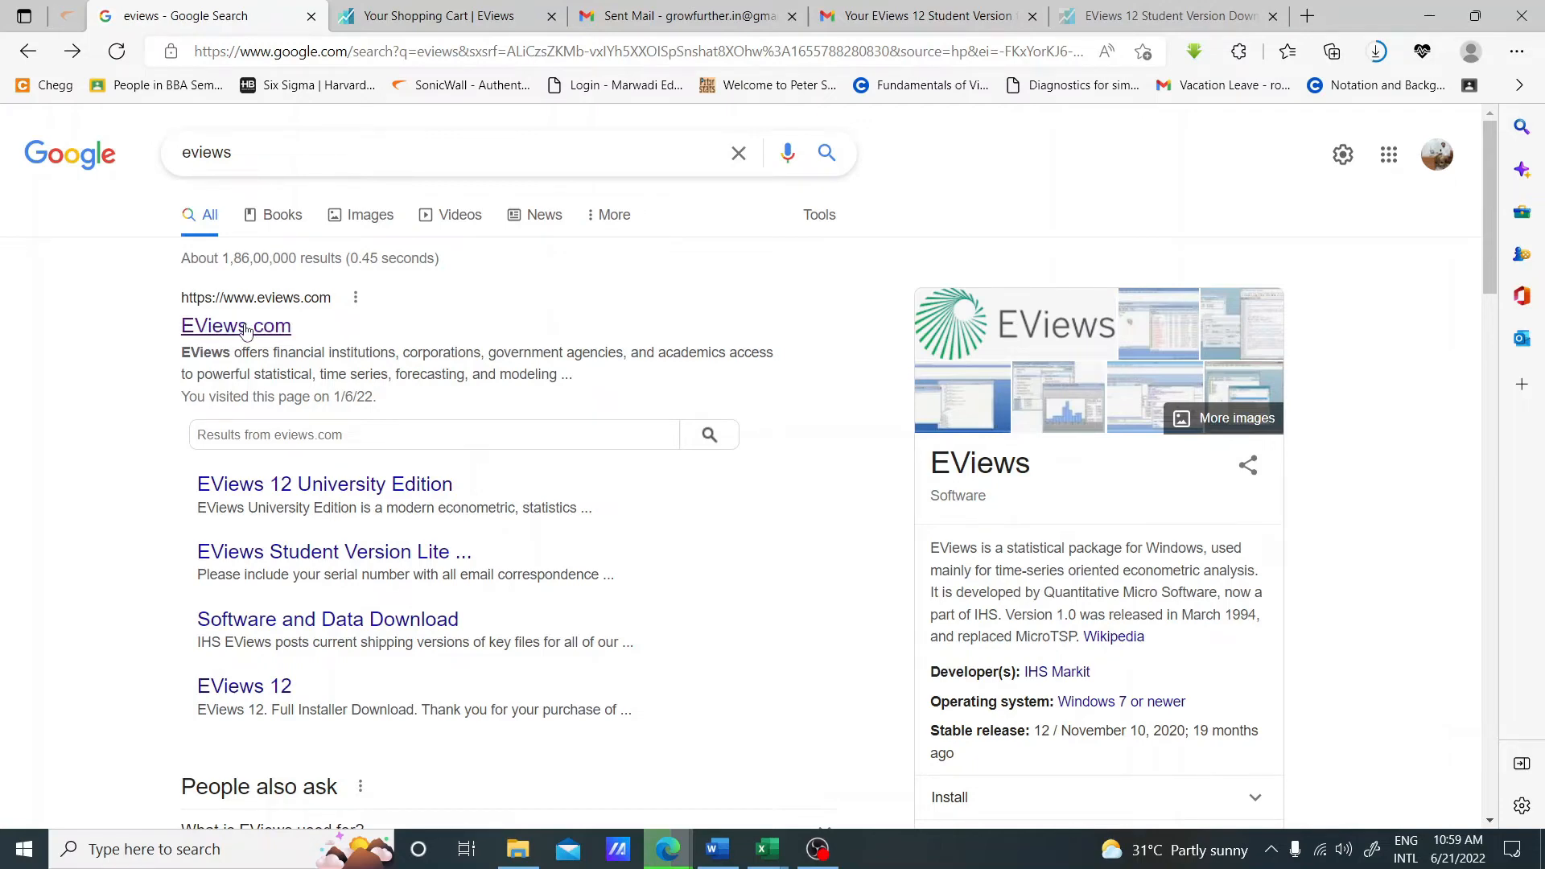
left_click(235, 325)
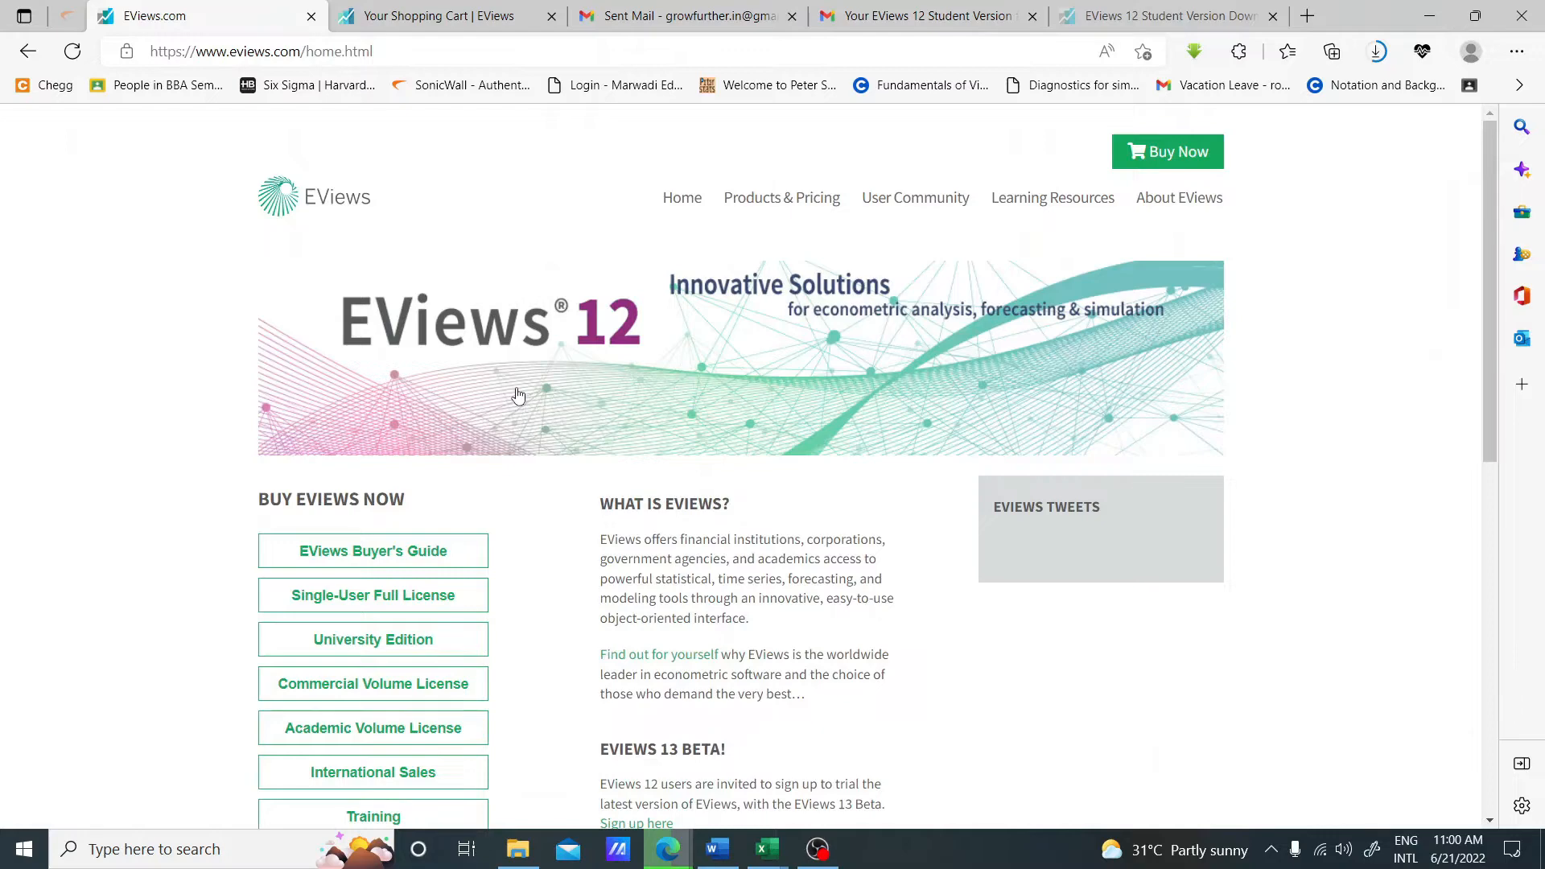
Reach the Student Version Lite free download and its serial number request form
scroll("down", 3)
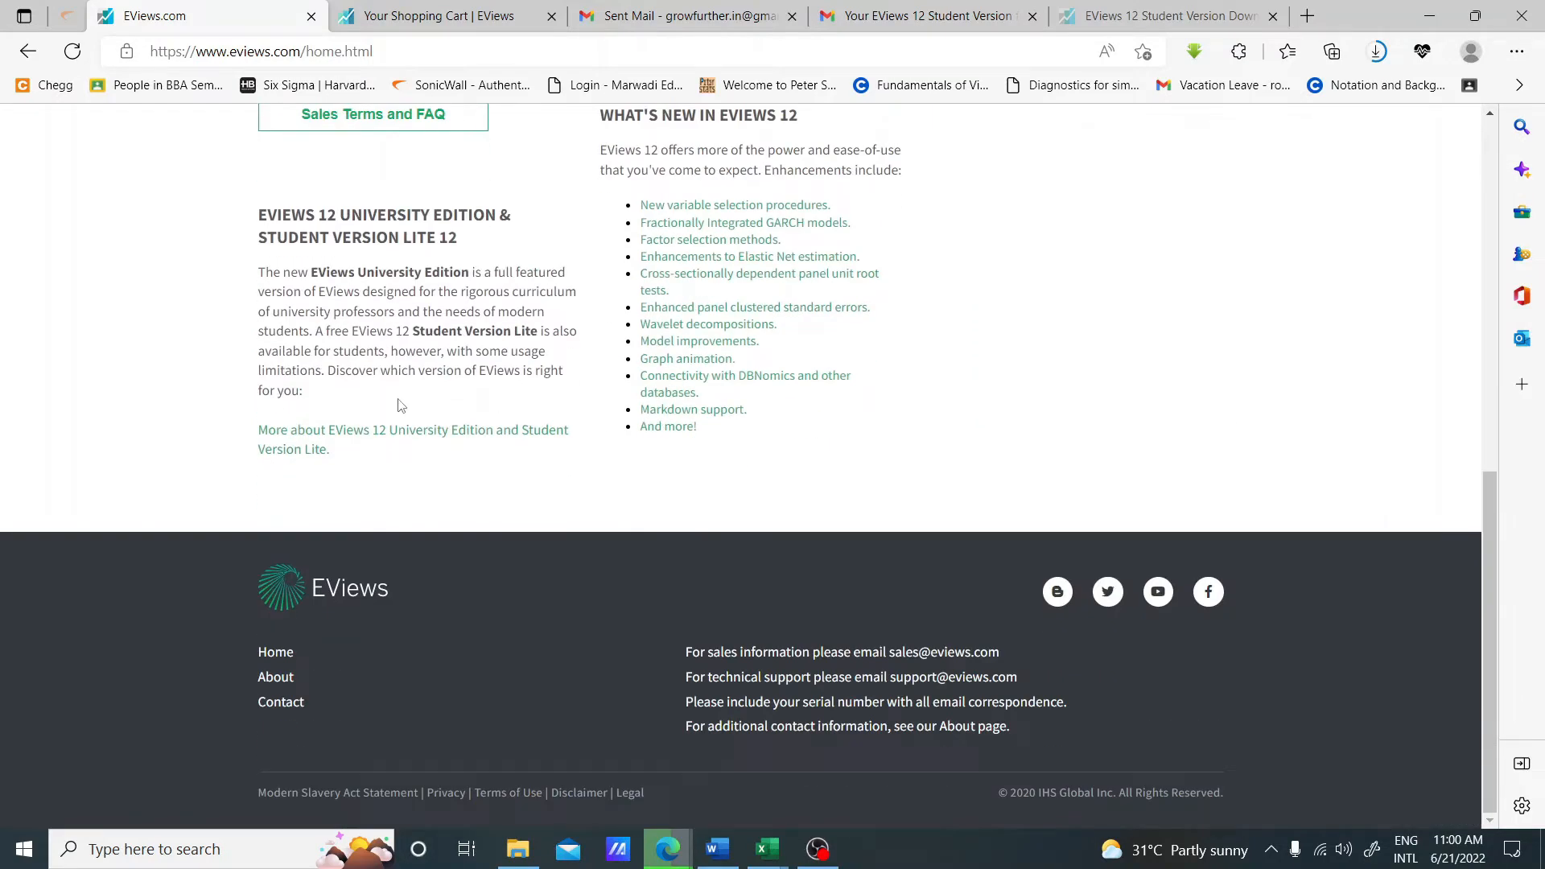
mouse_move(386, 439)
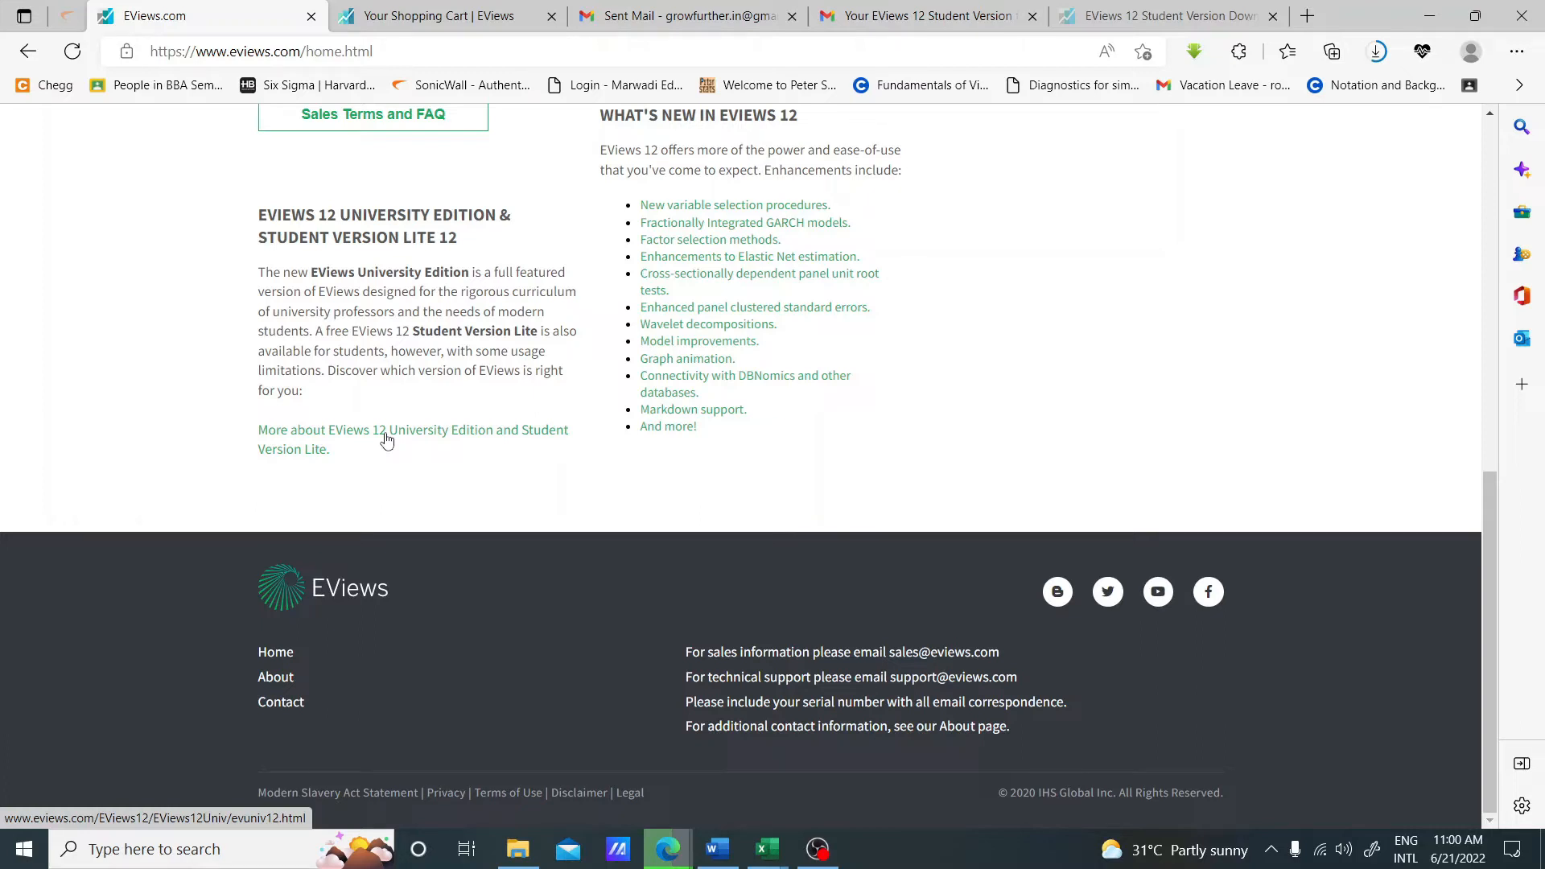
left_click(385, 439)
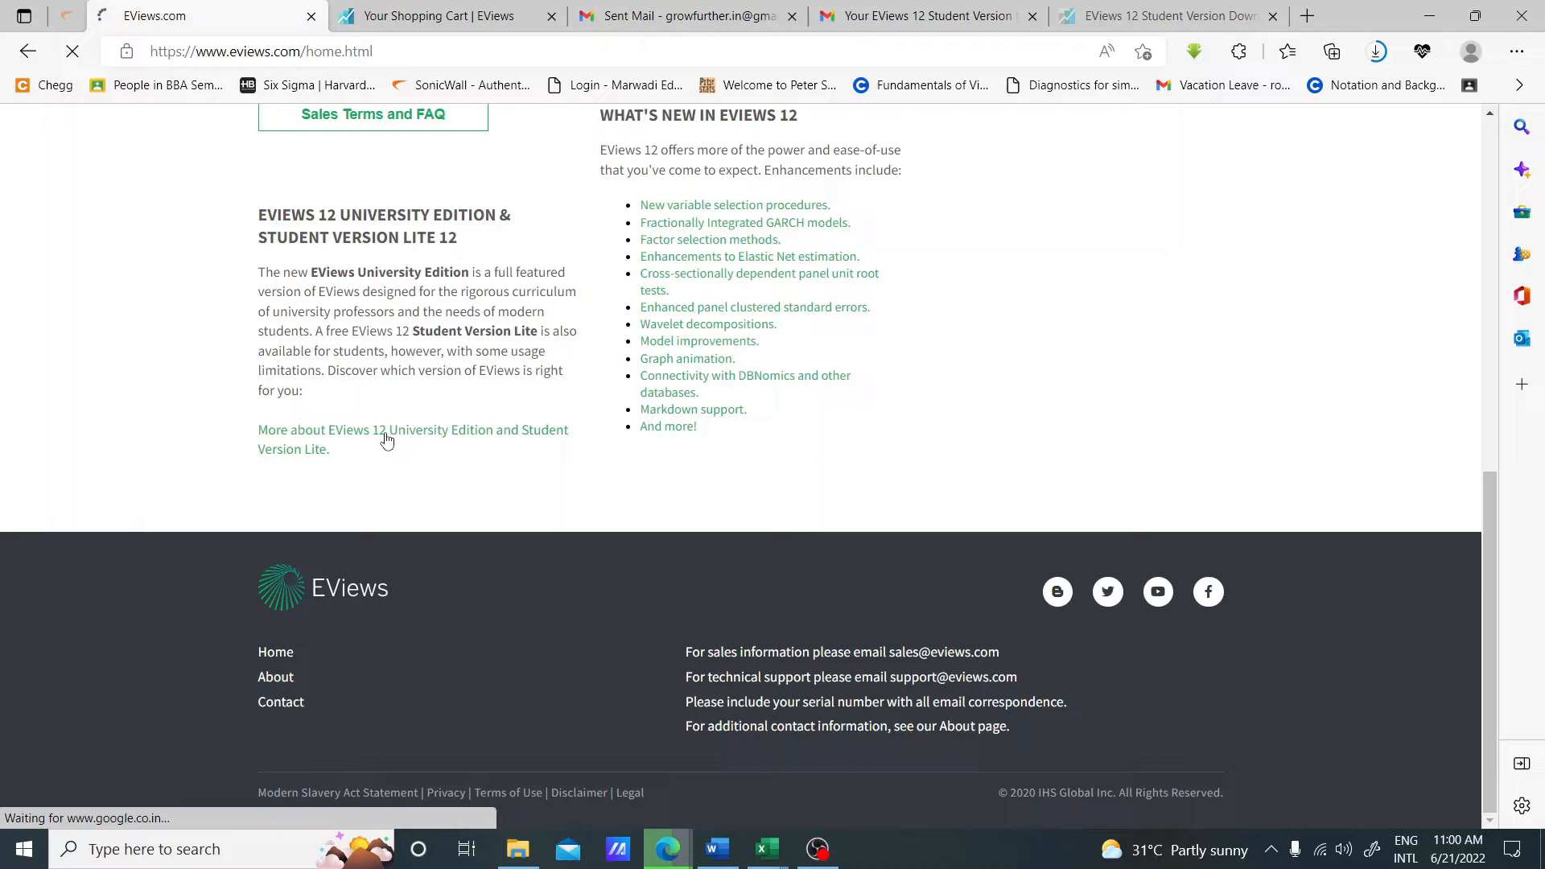
left_click(412, 438)
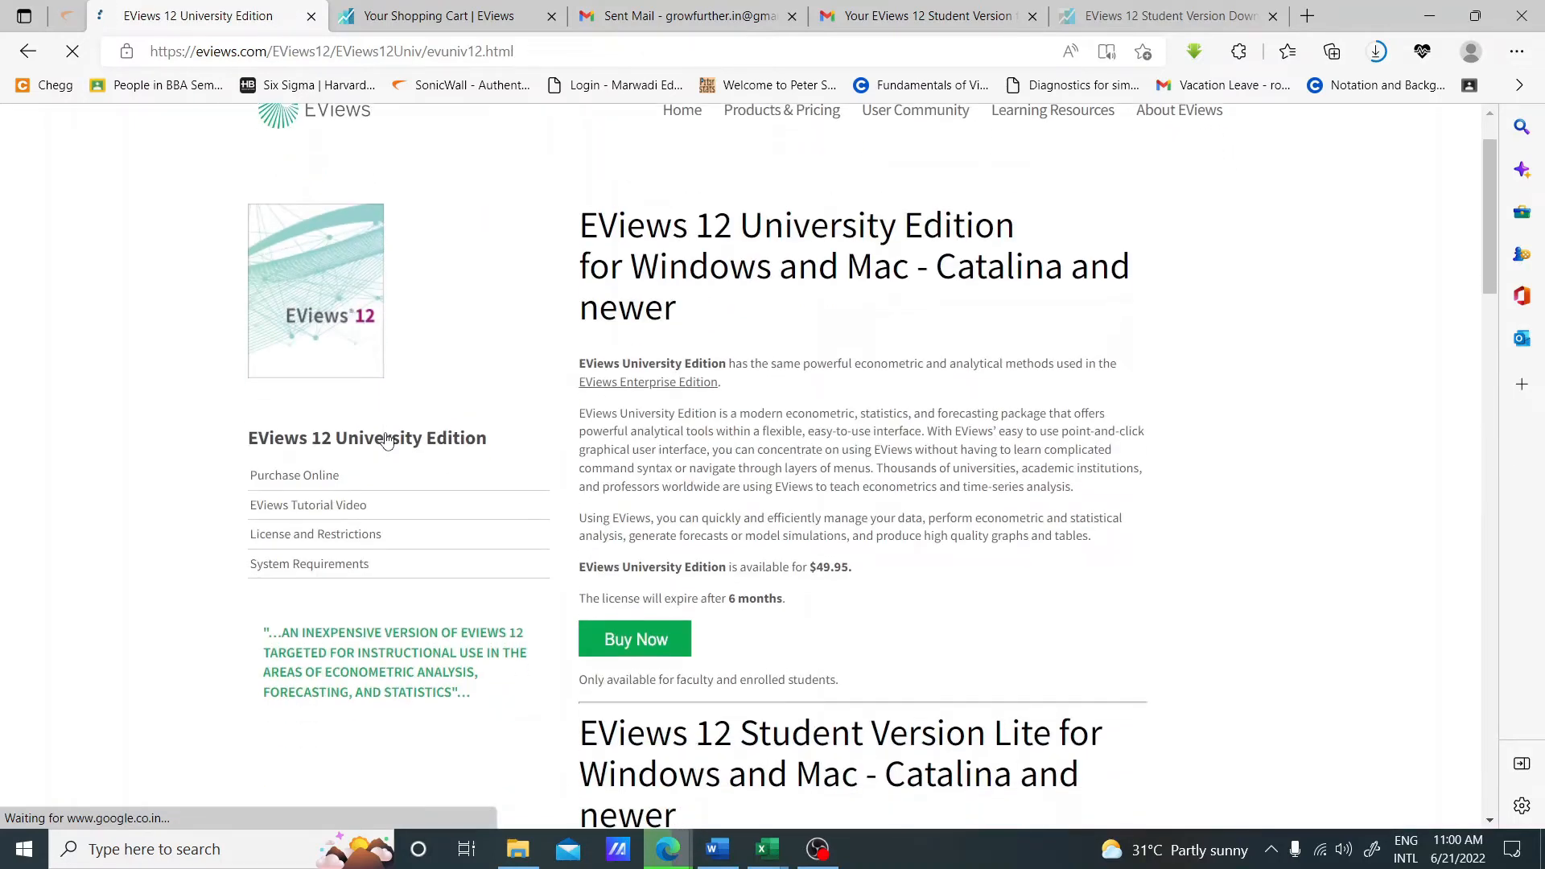
scroll("down", 3)
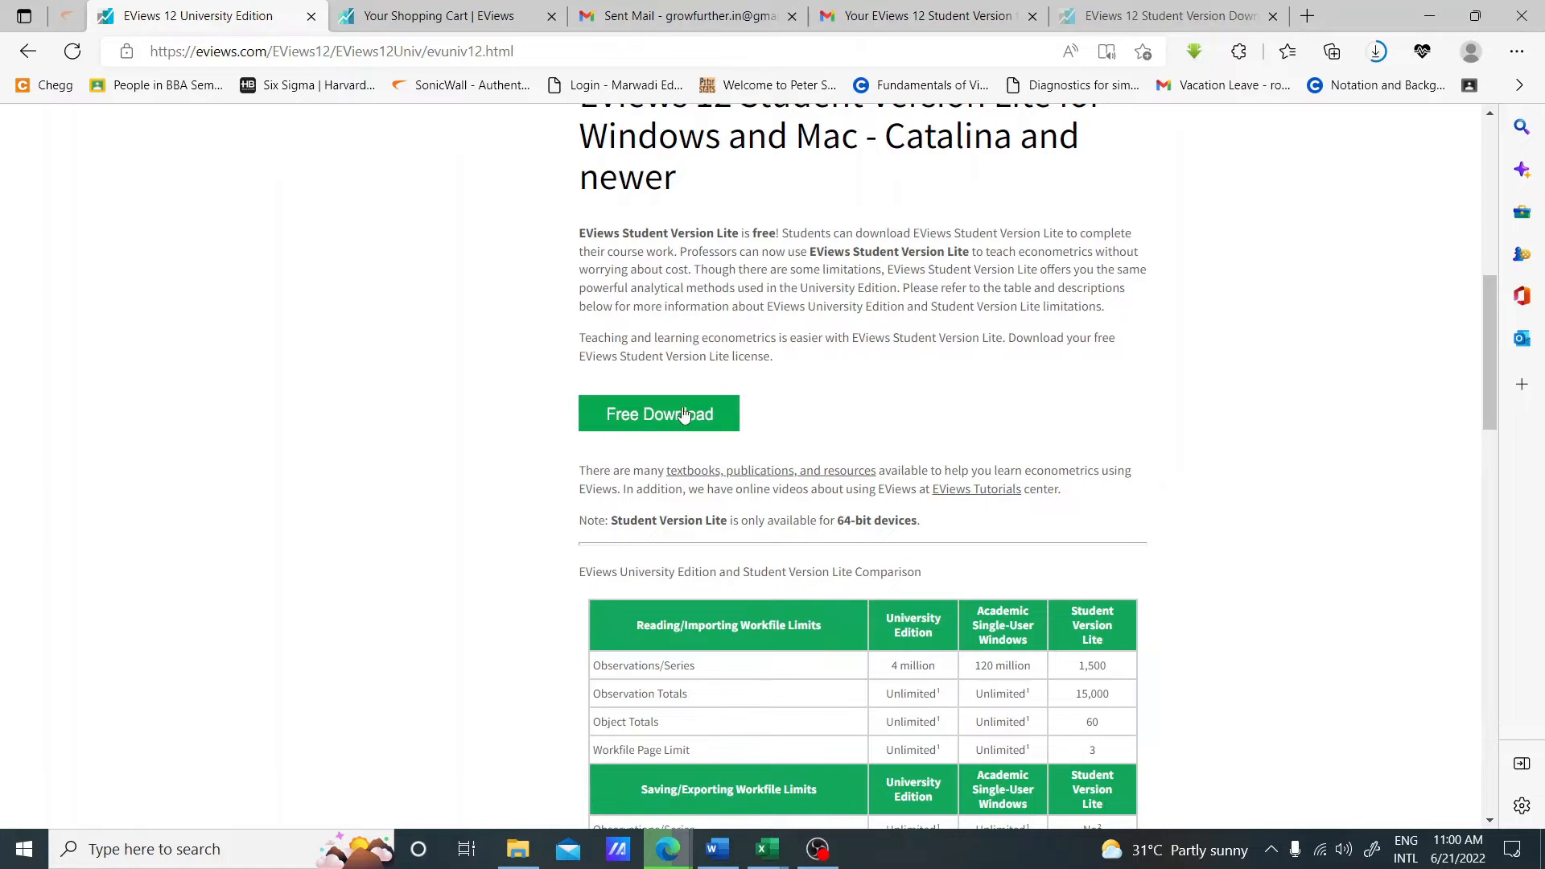
mouse_move(659, 414)
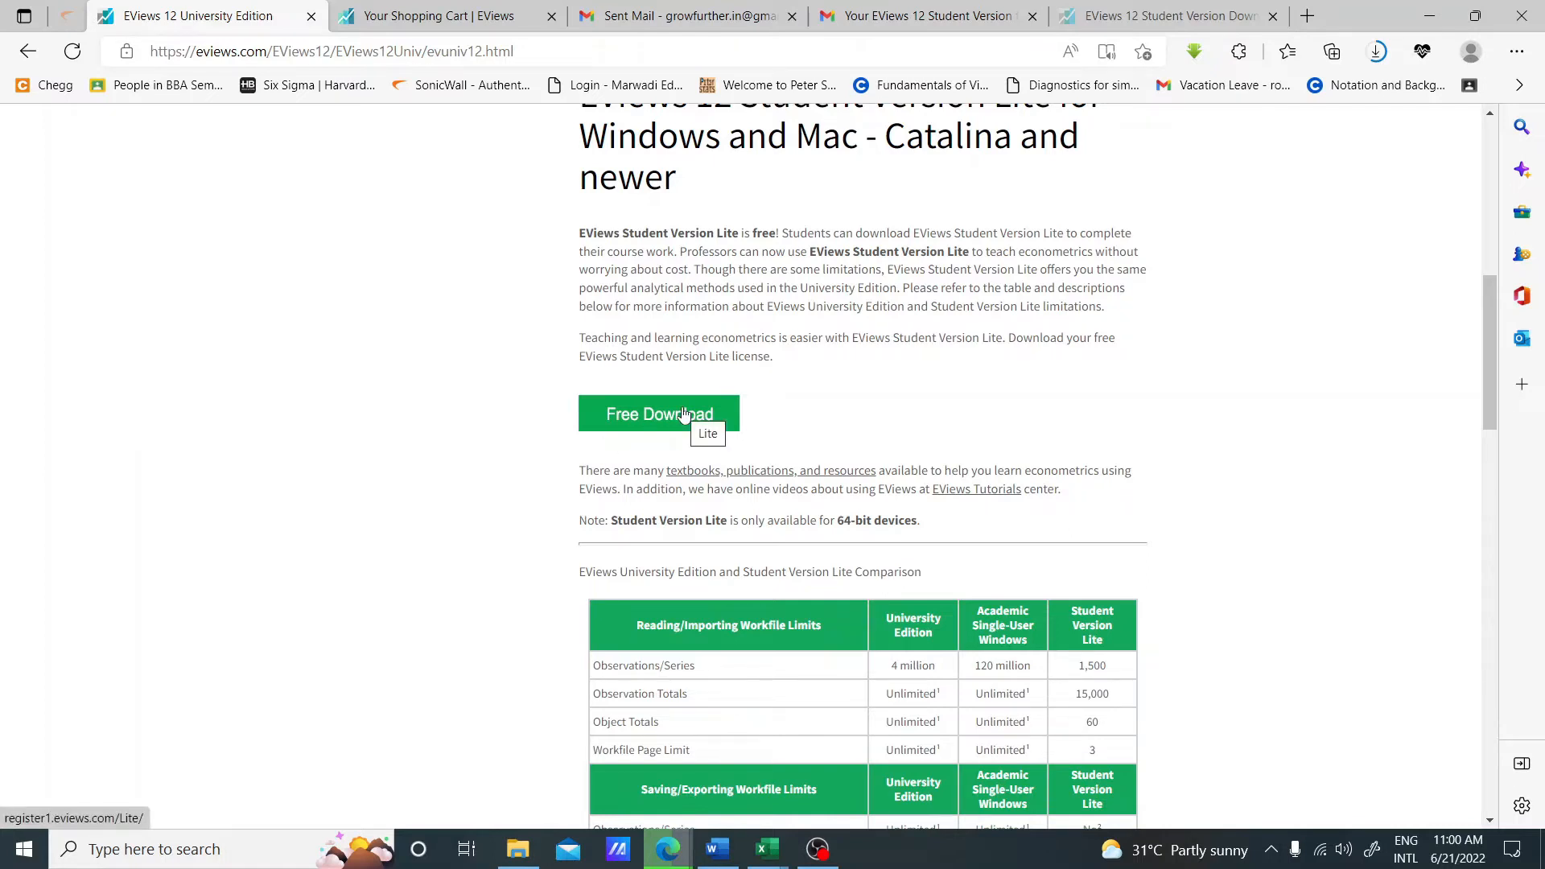
left_click(658, 413)
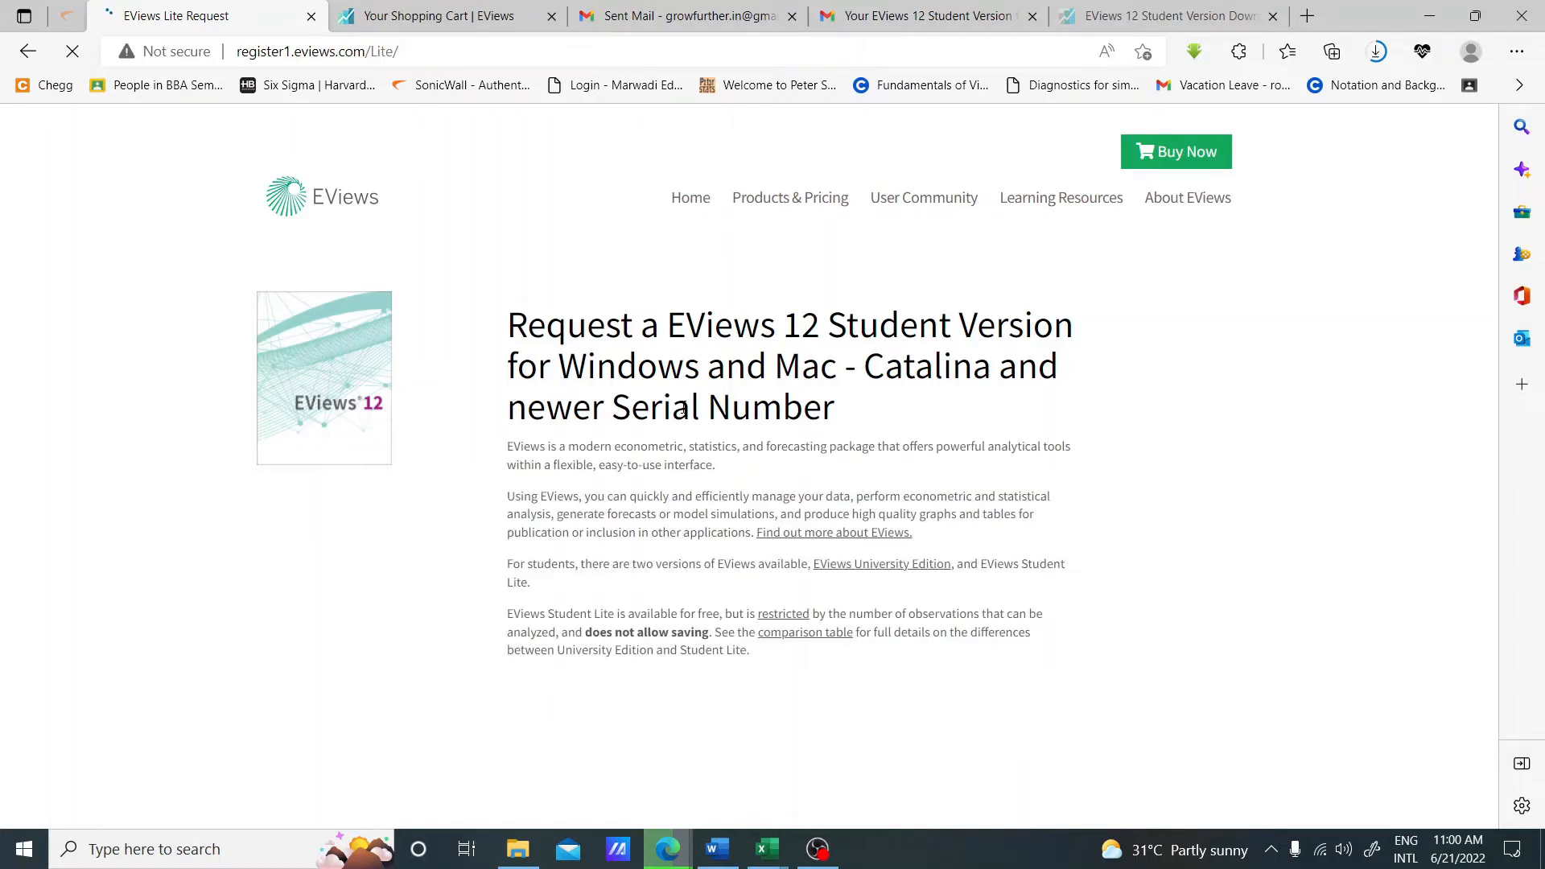
scroll("down", 3)
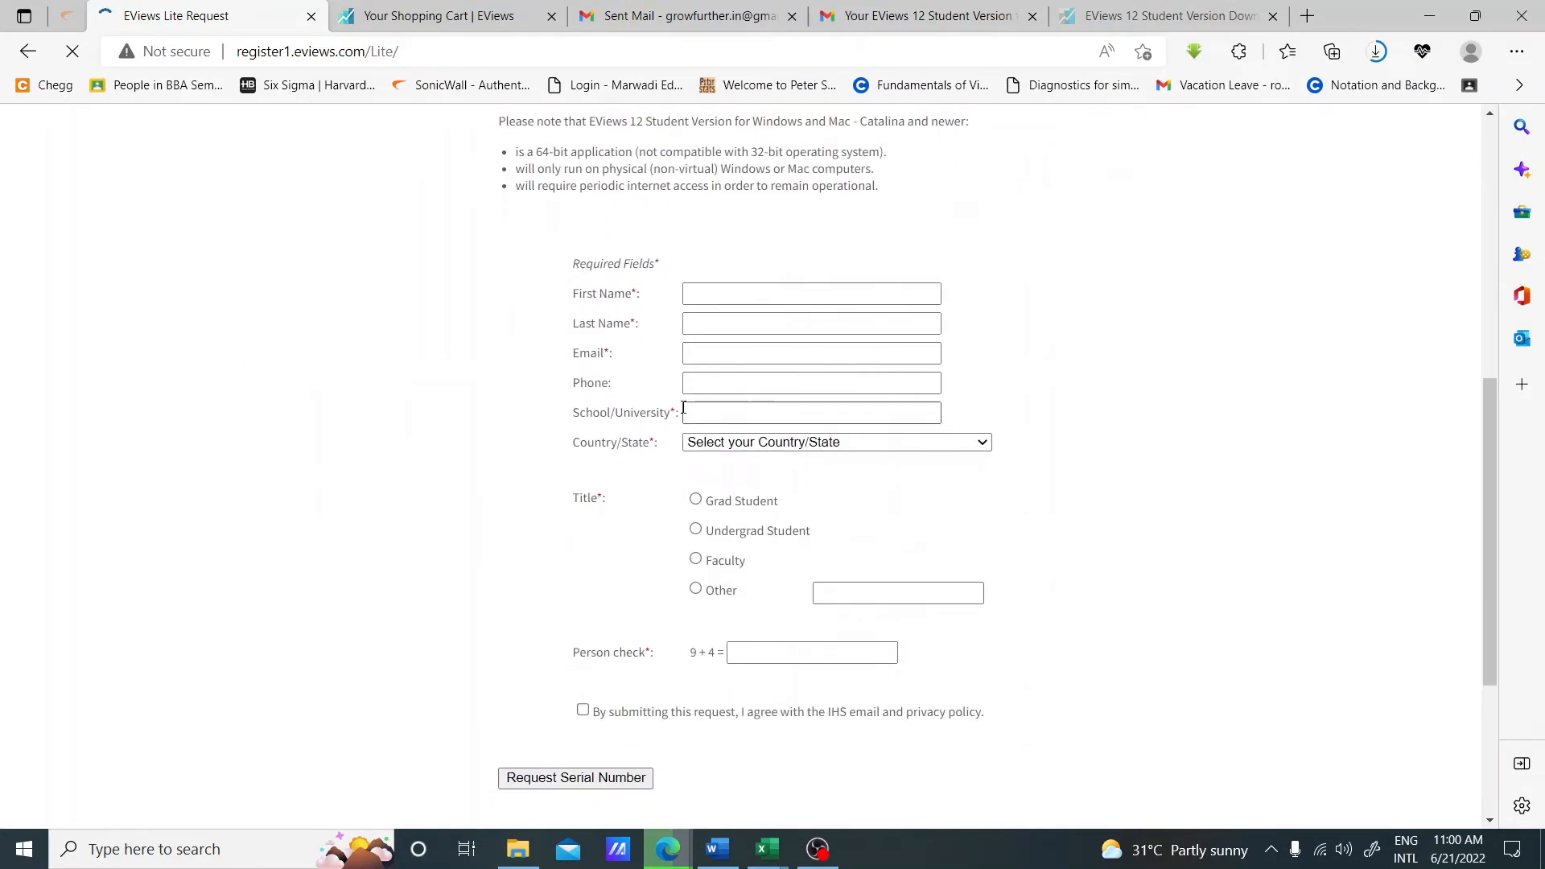
left_click(810, 293)
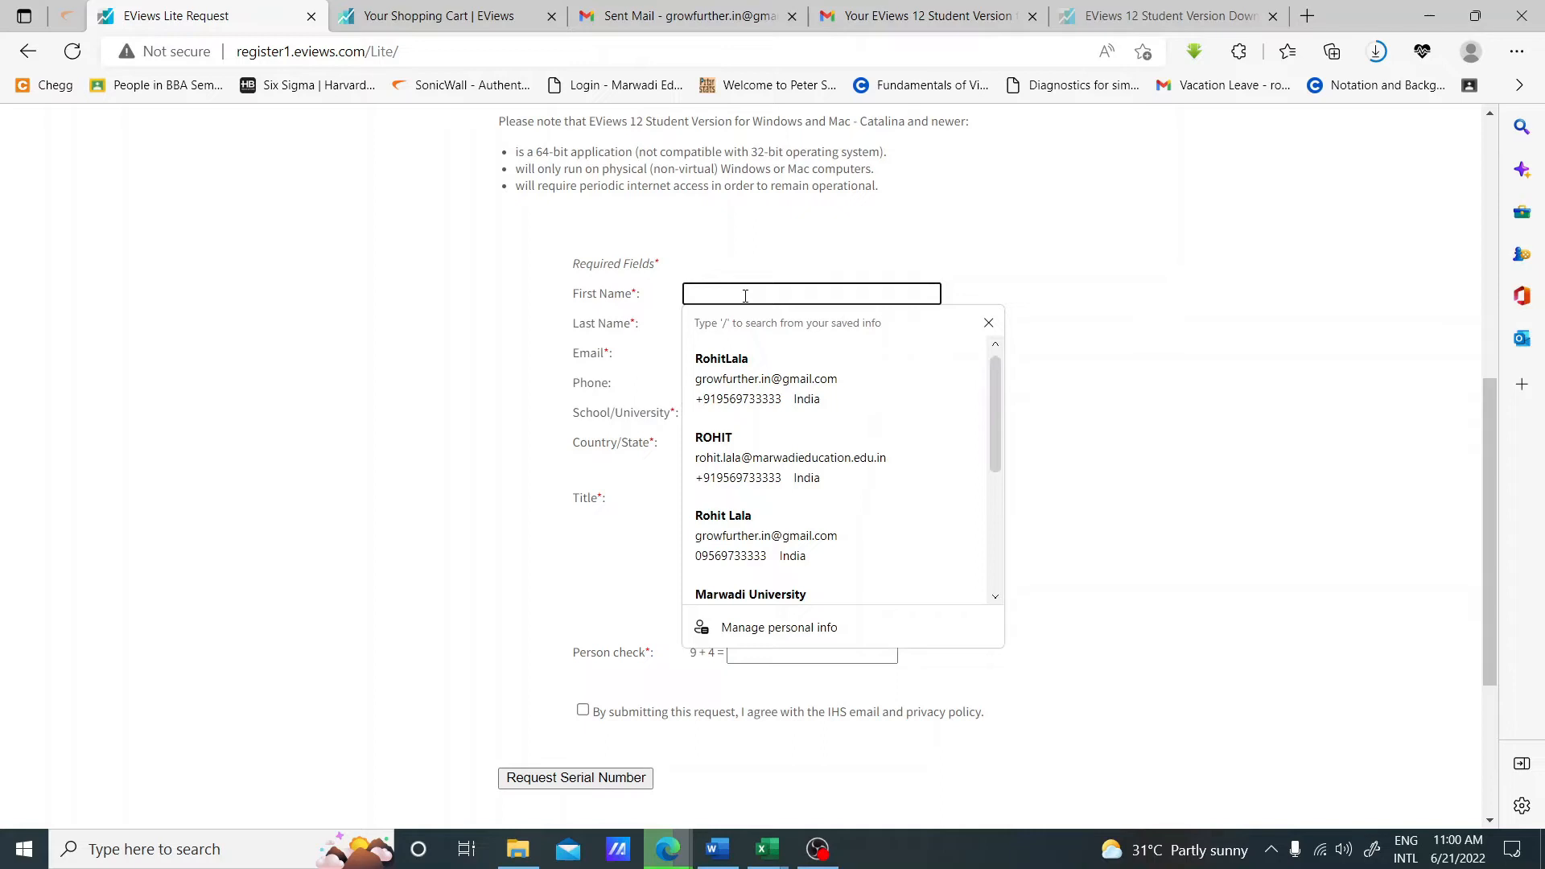
type("rOHIT")
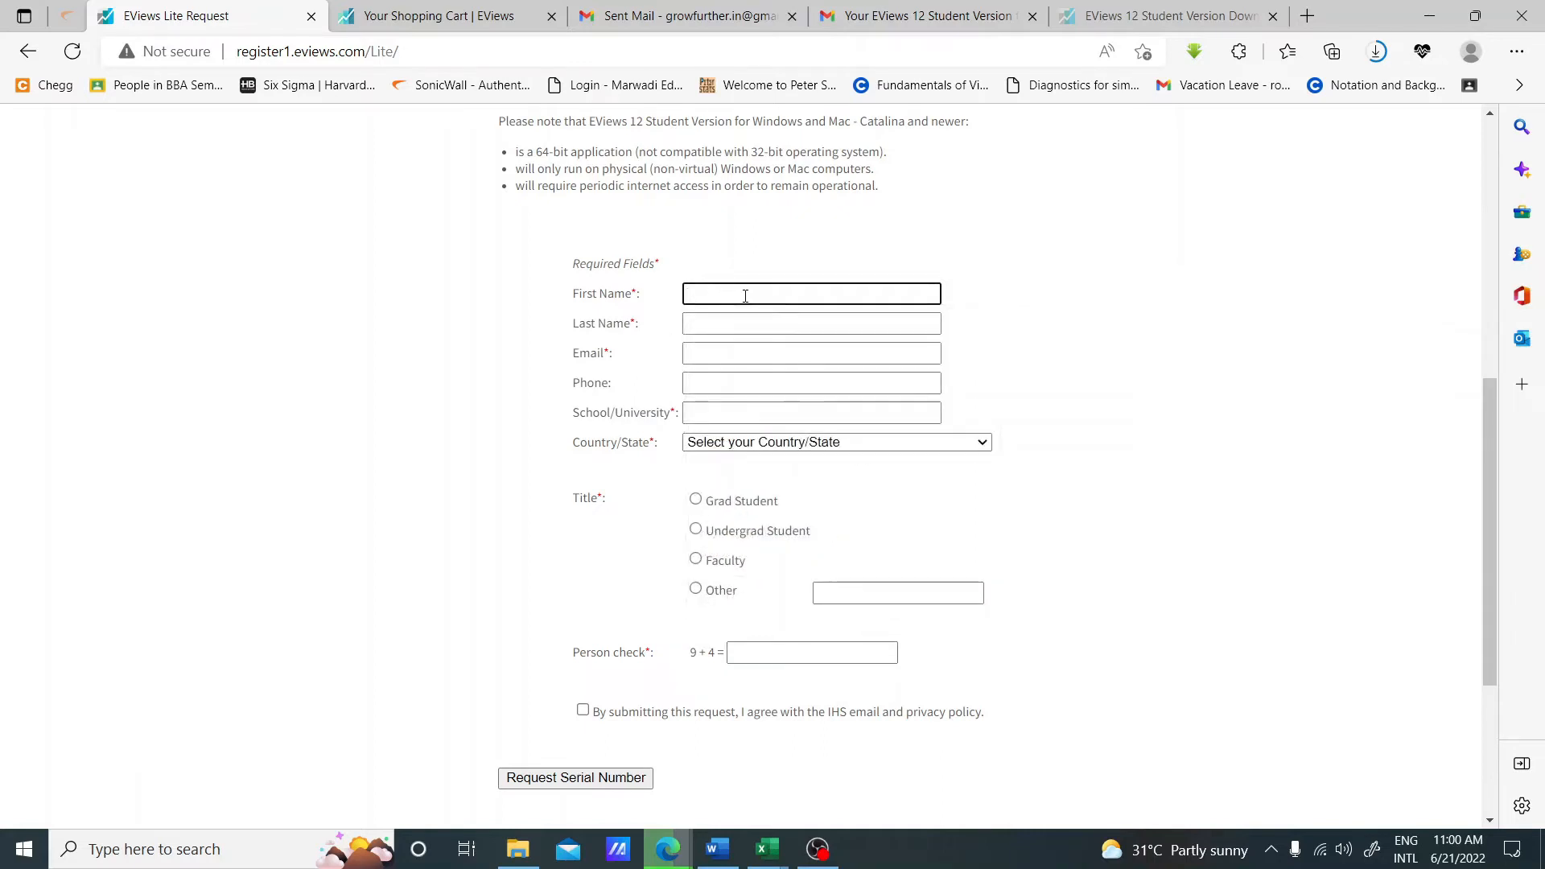
type("ROHIT")
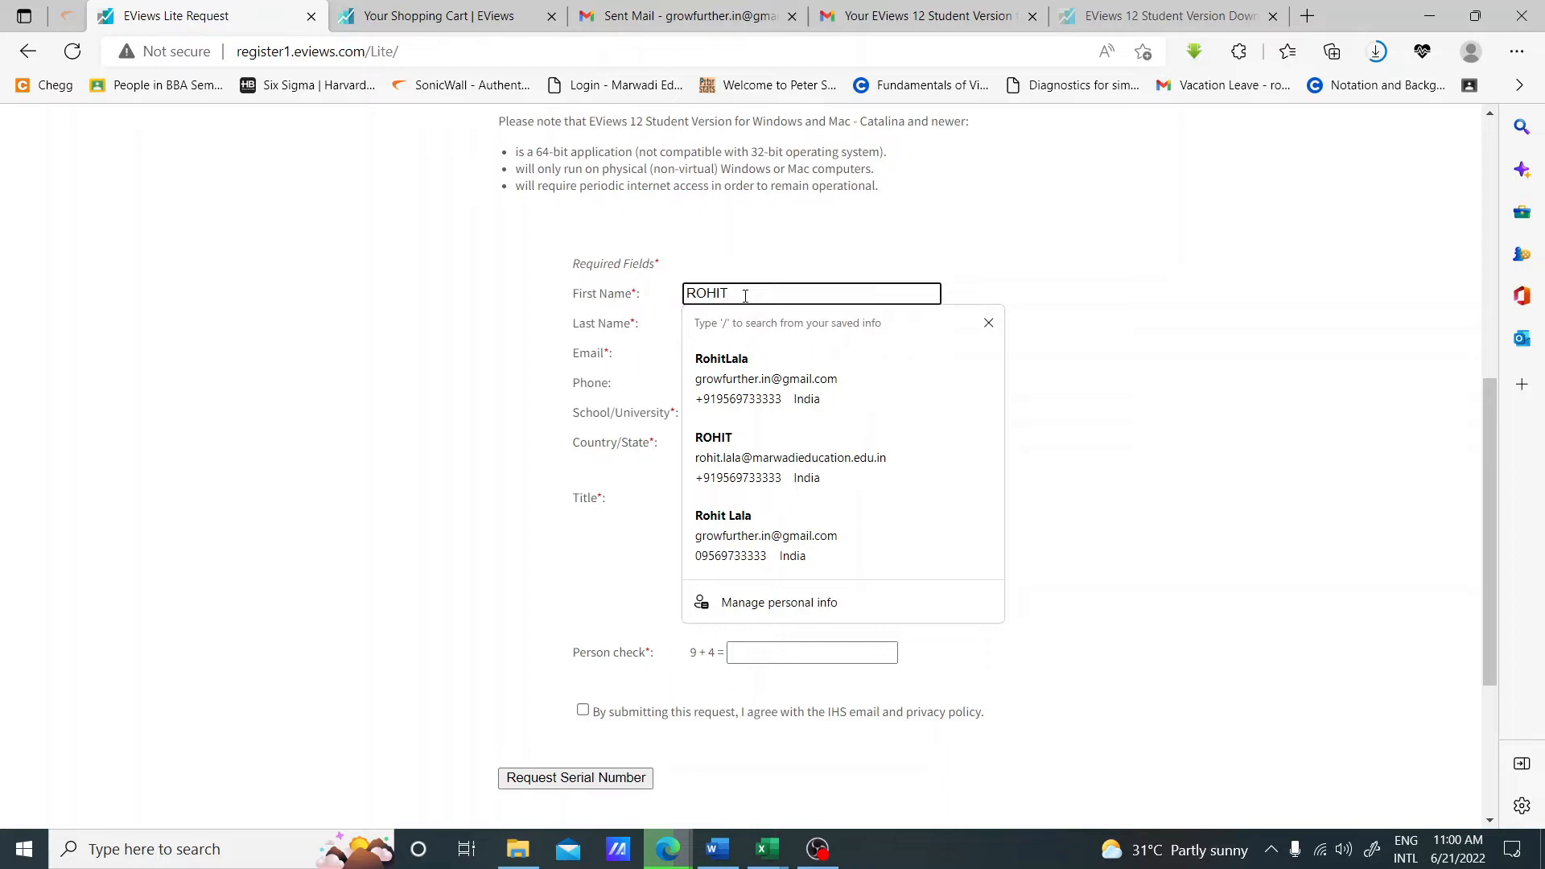
type("LALA")
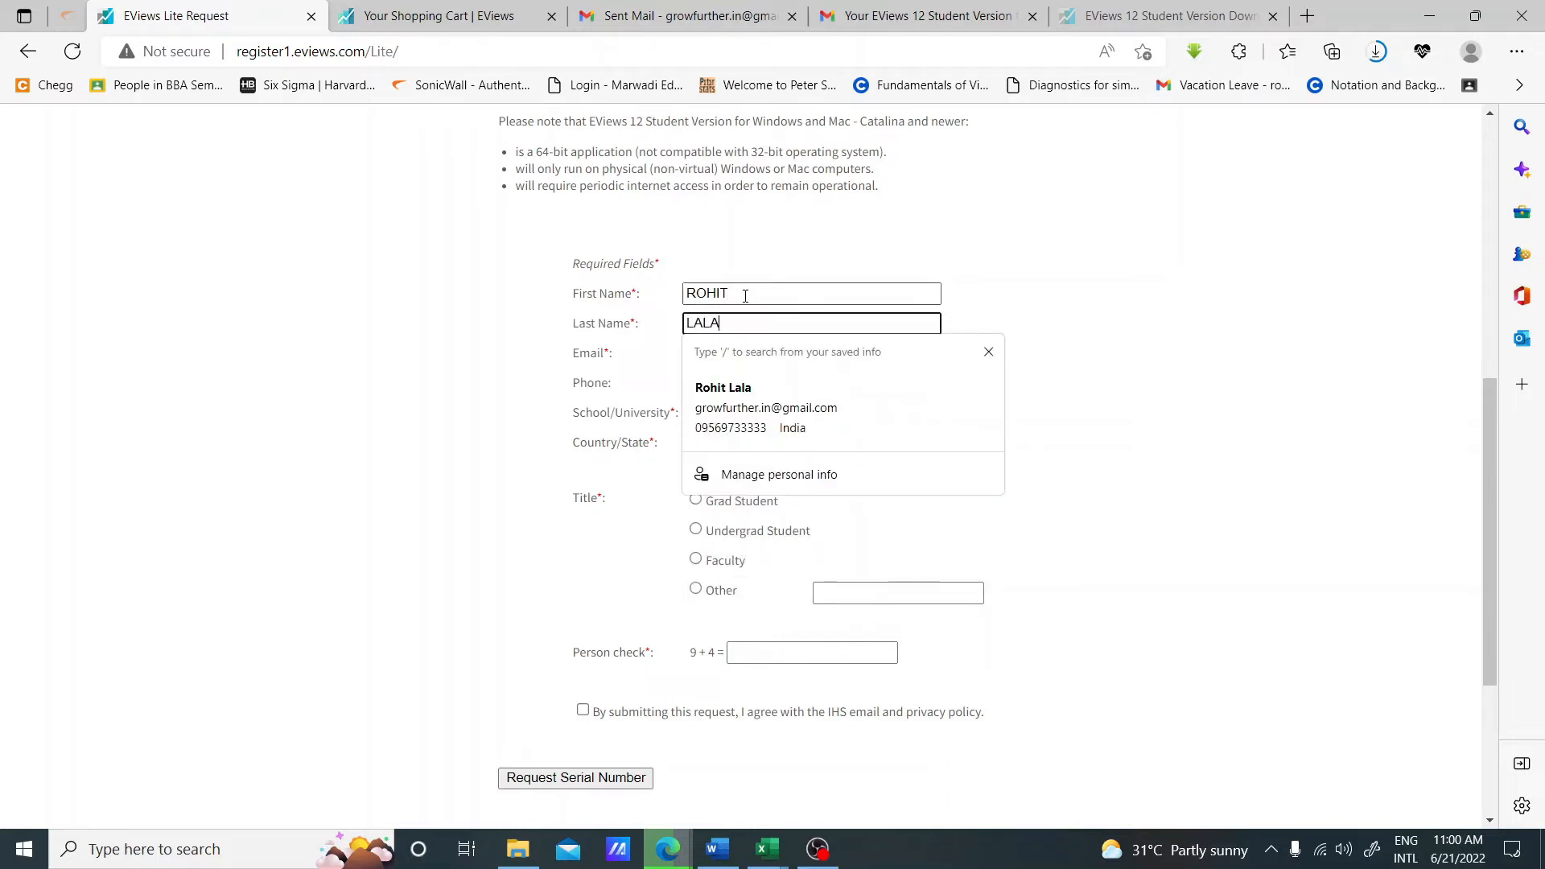
type("FD")
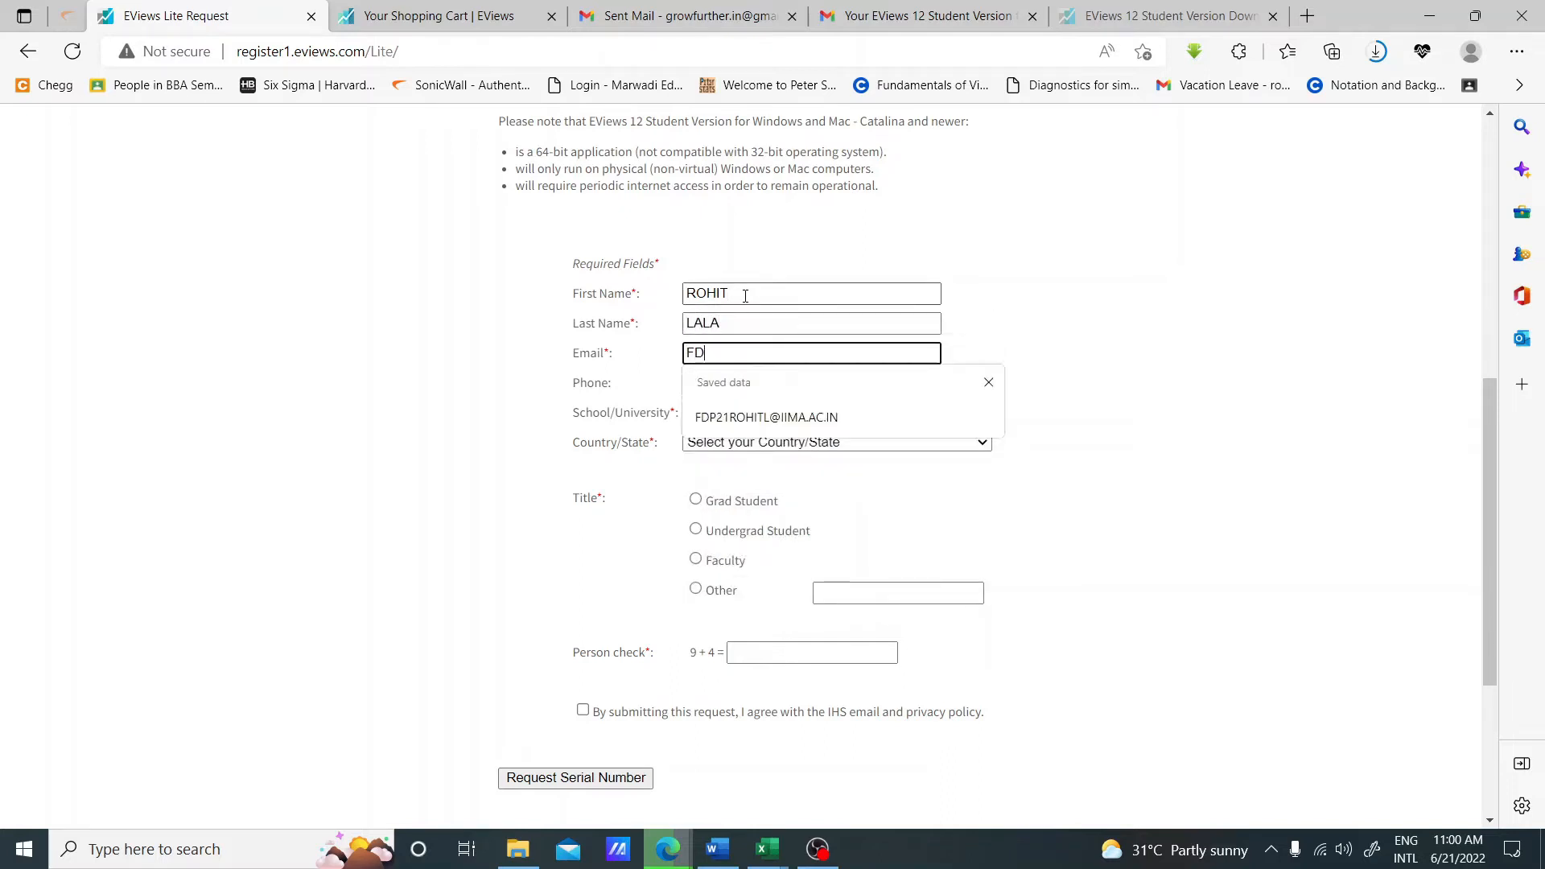
Fill the saved email, phone and Marwadi University, choose Faculty, and answer the person check as 13
left_click(766, 417)
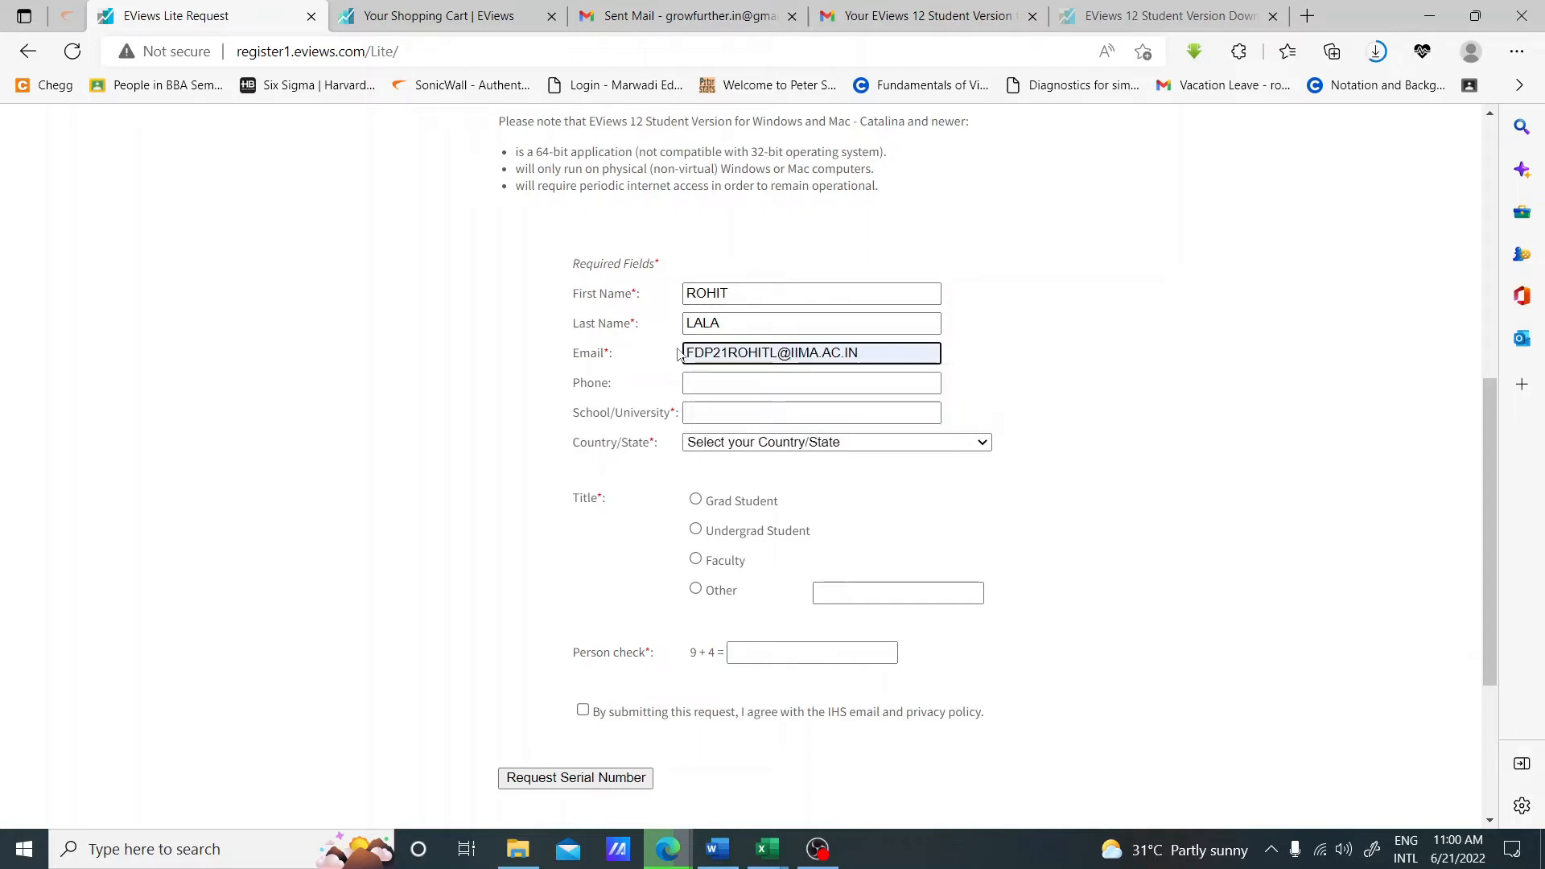
left_click(810, 384)
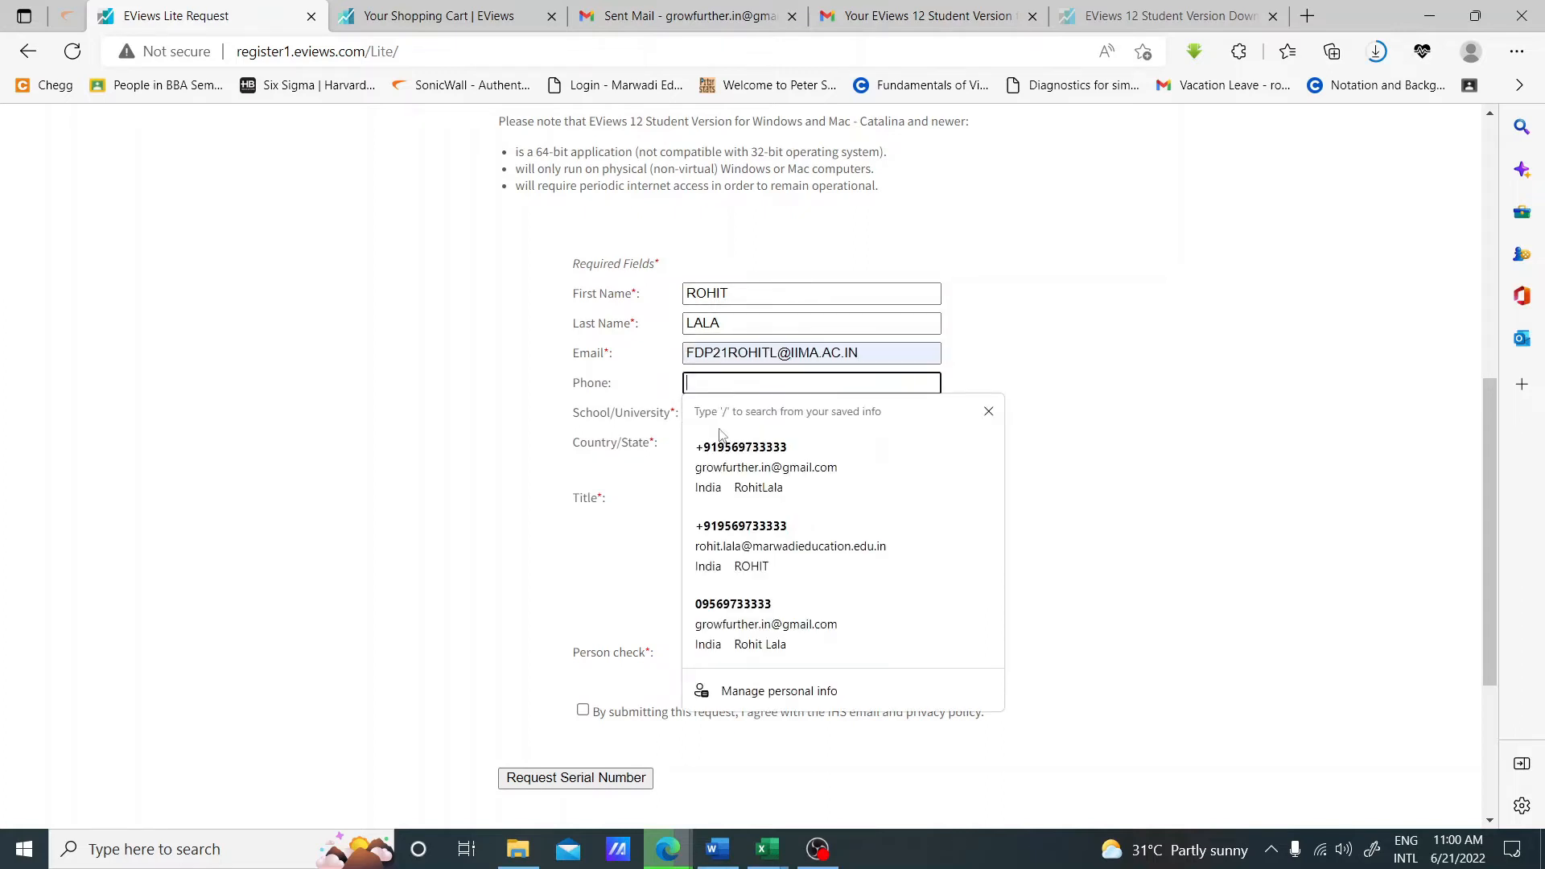
left_click(740, 446)
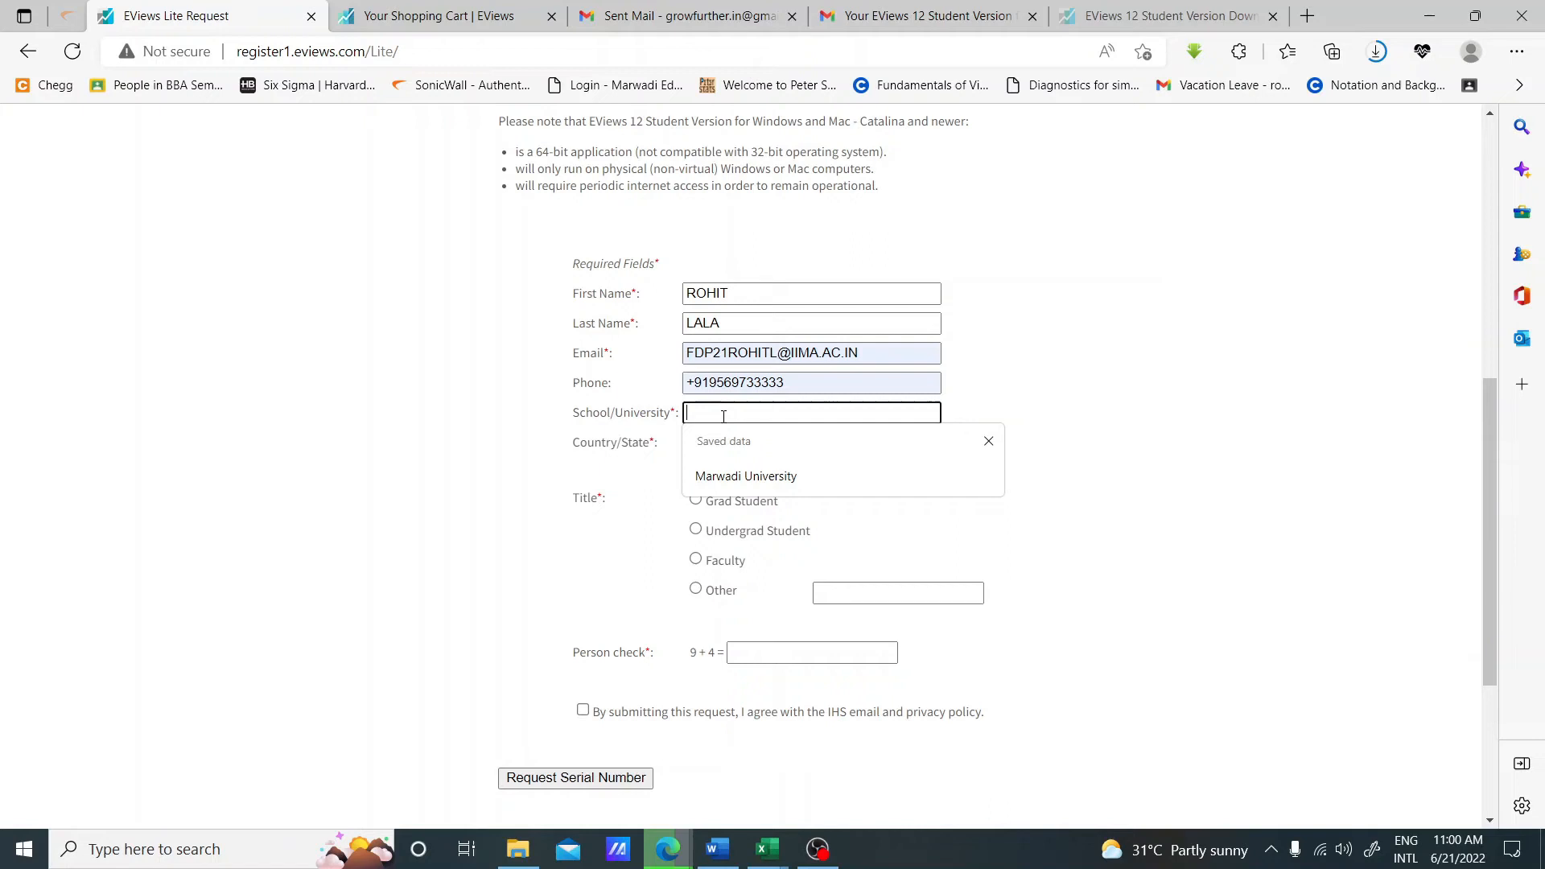
left_click(745, 477)
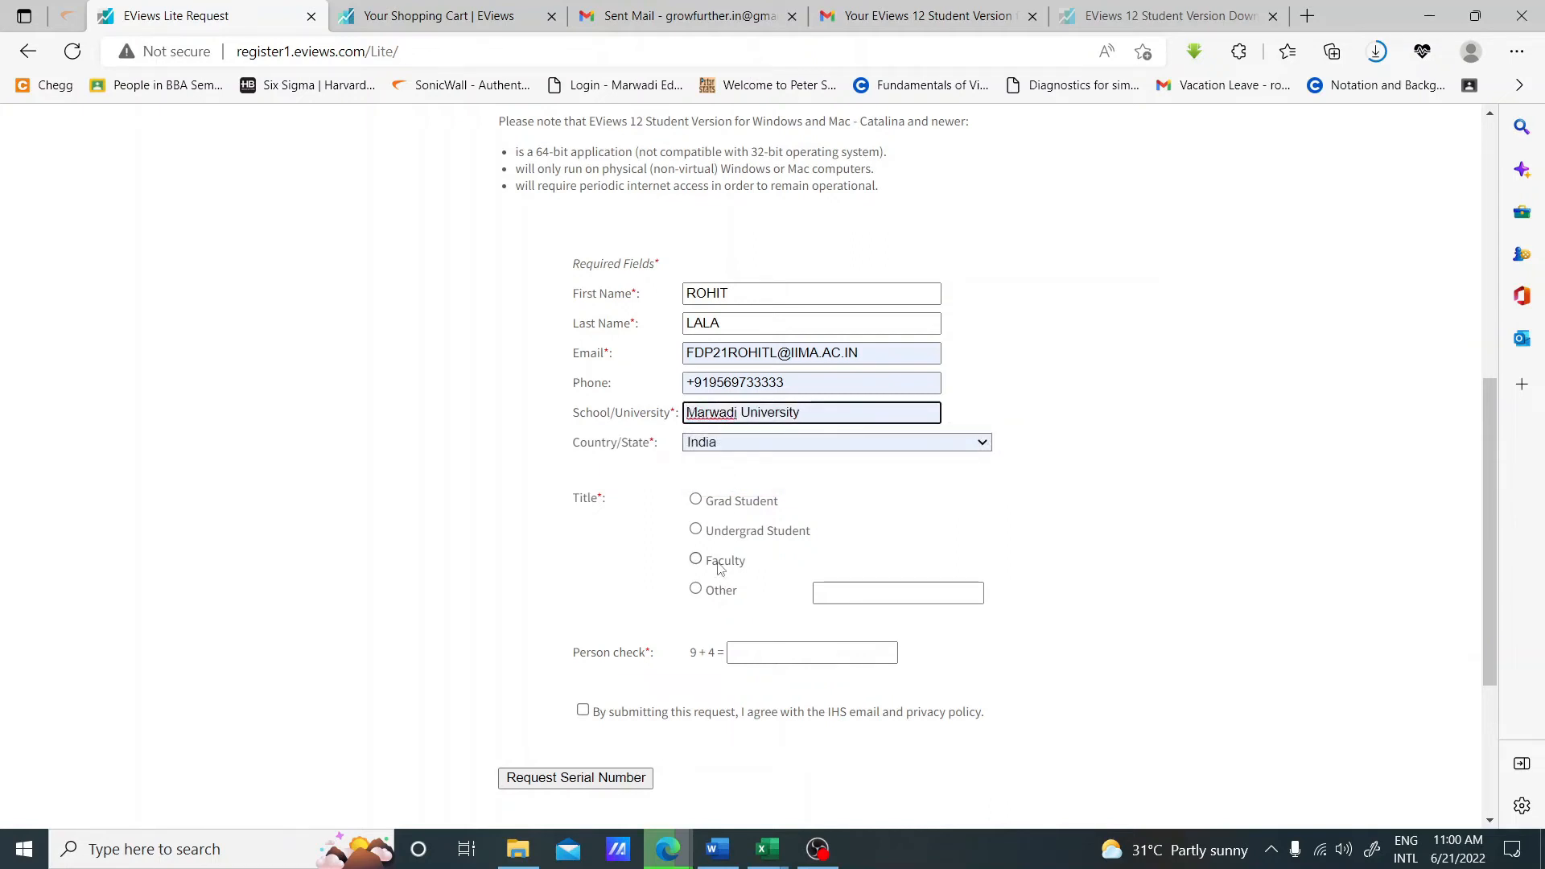
left_click(696, 558)
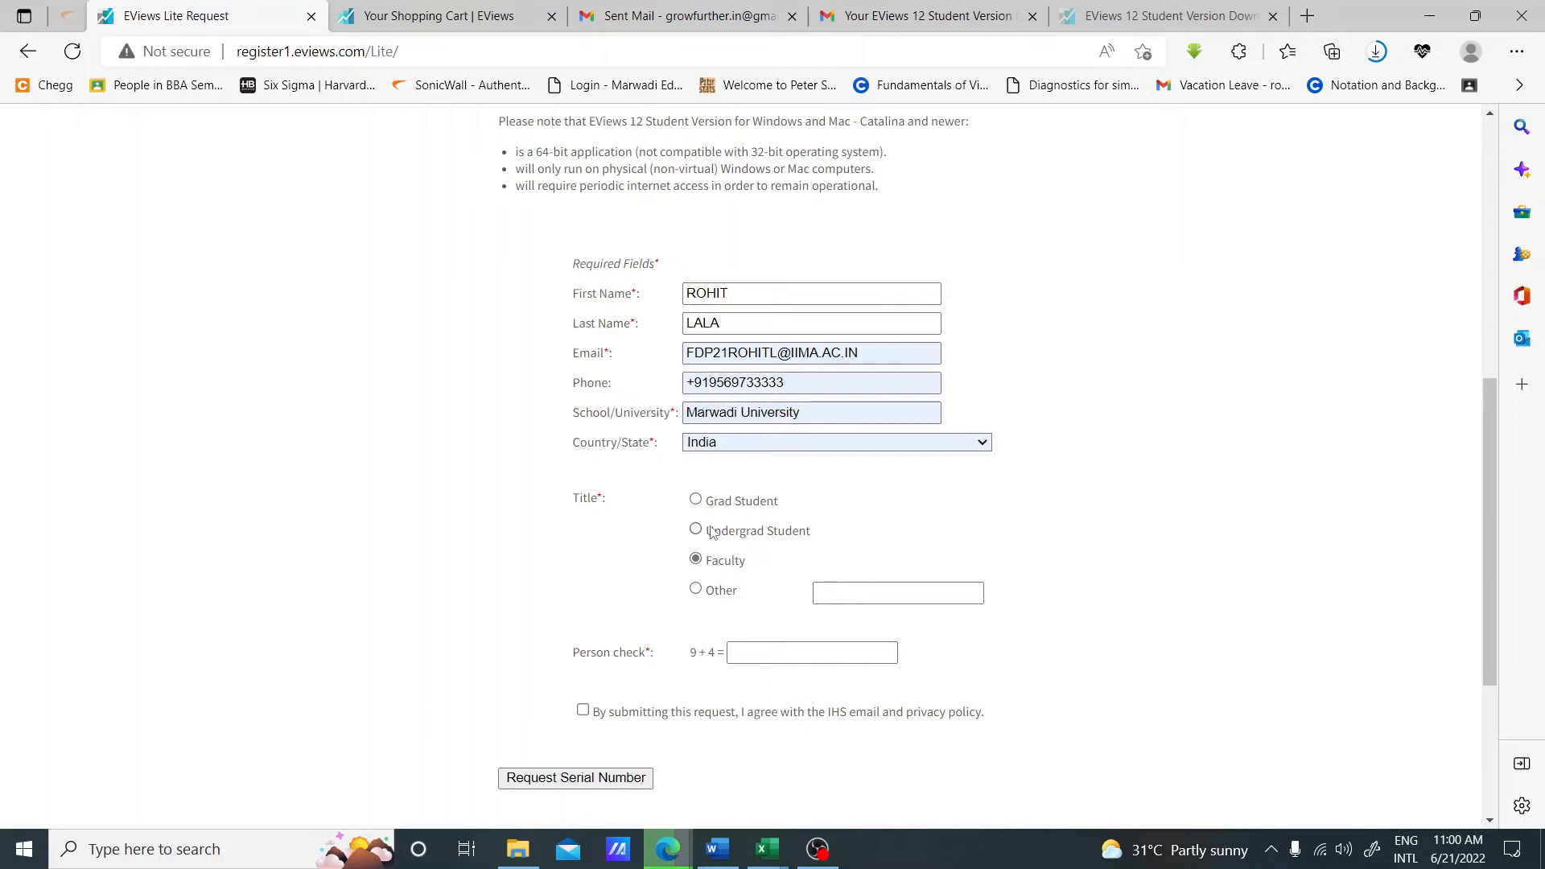
mouse_move(716, 552)
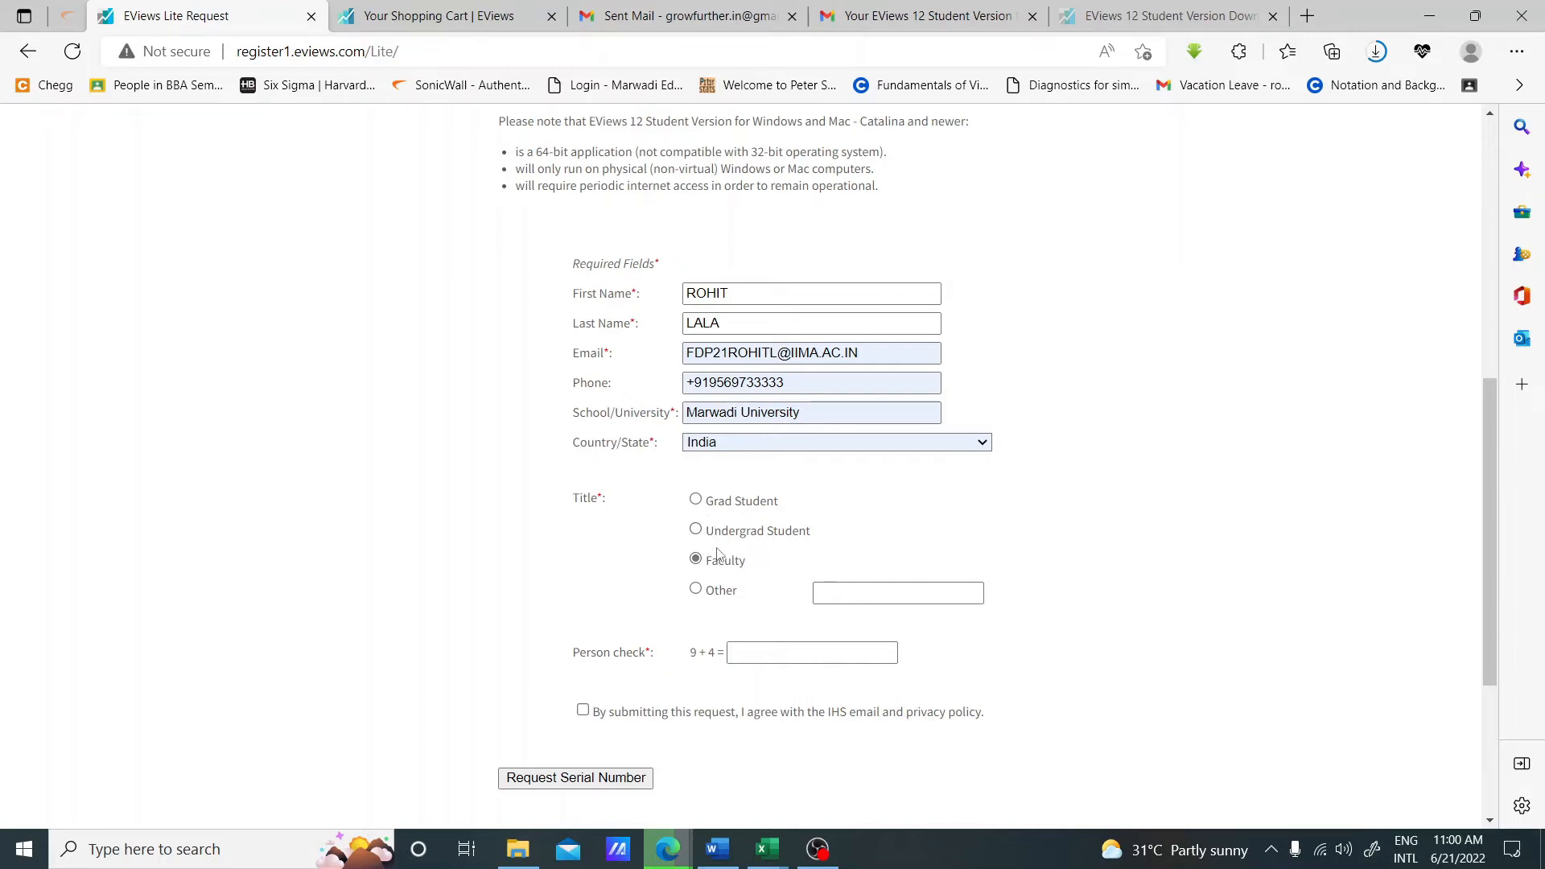
left_click(811, 651)
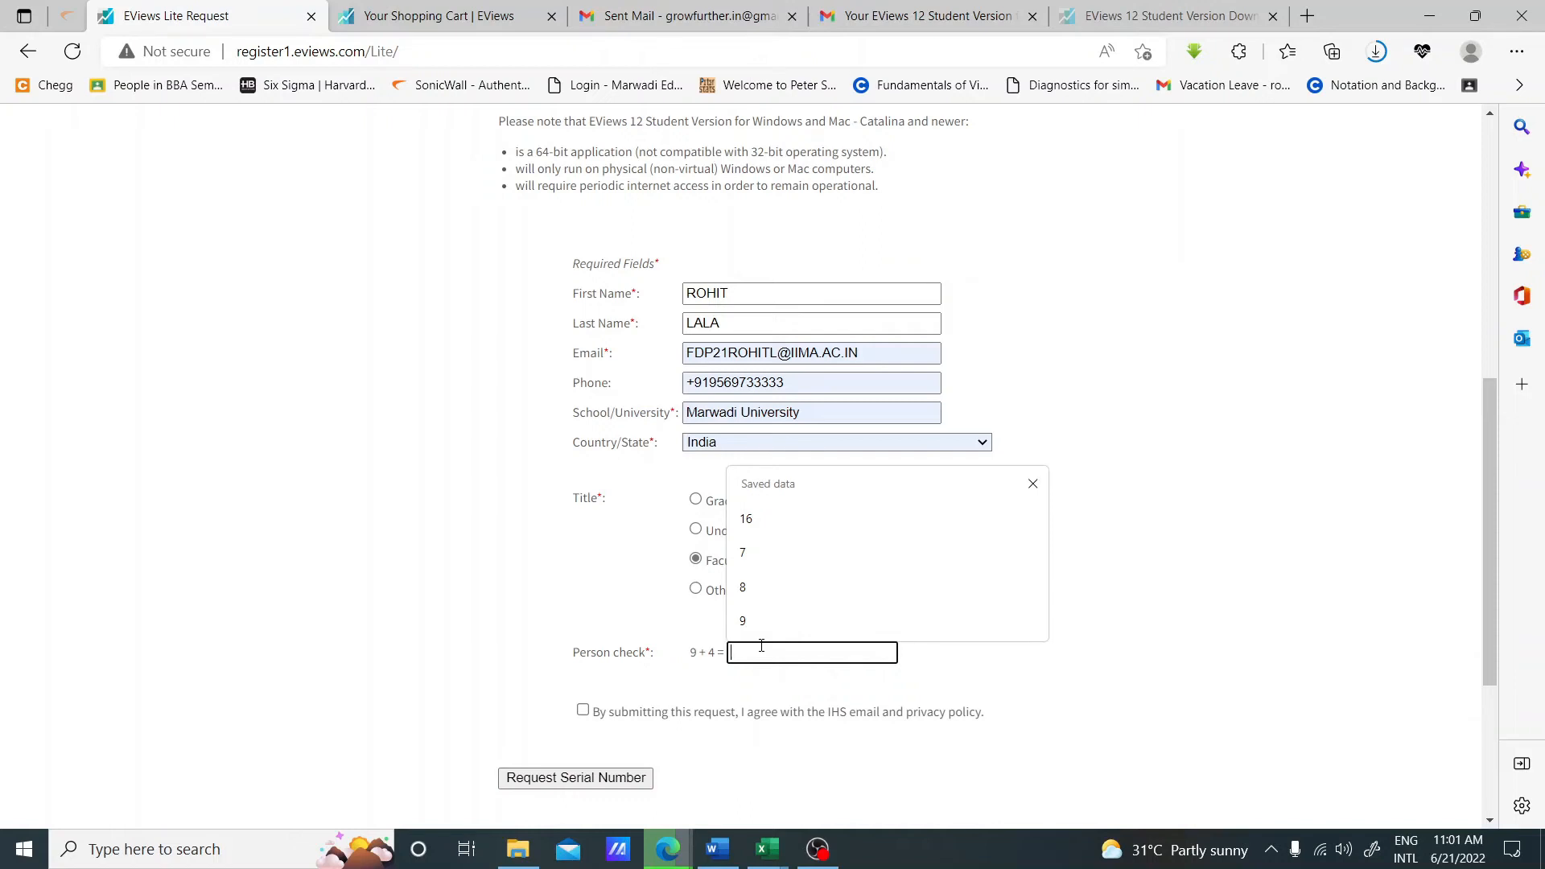
type("13")
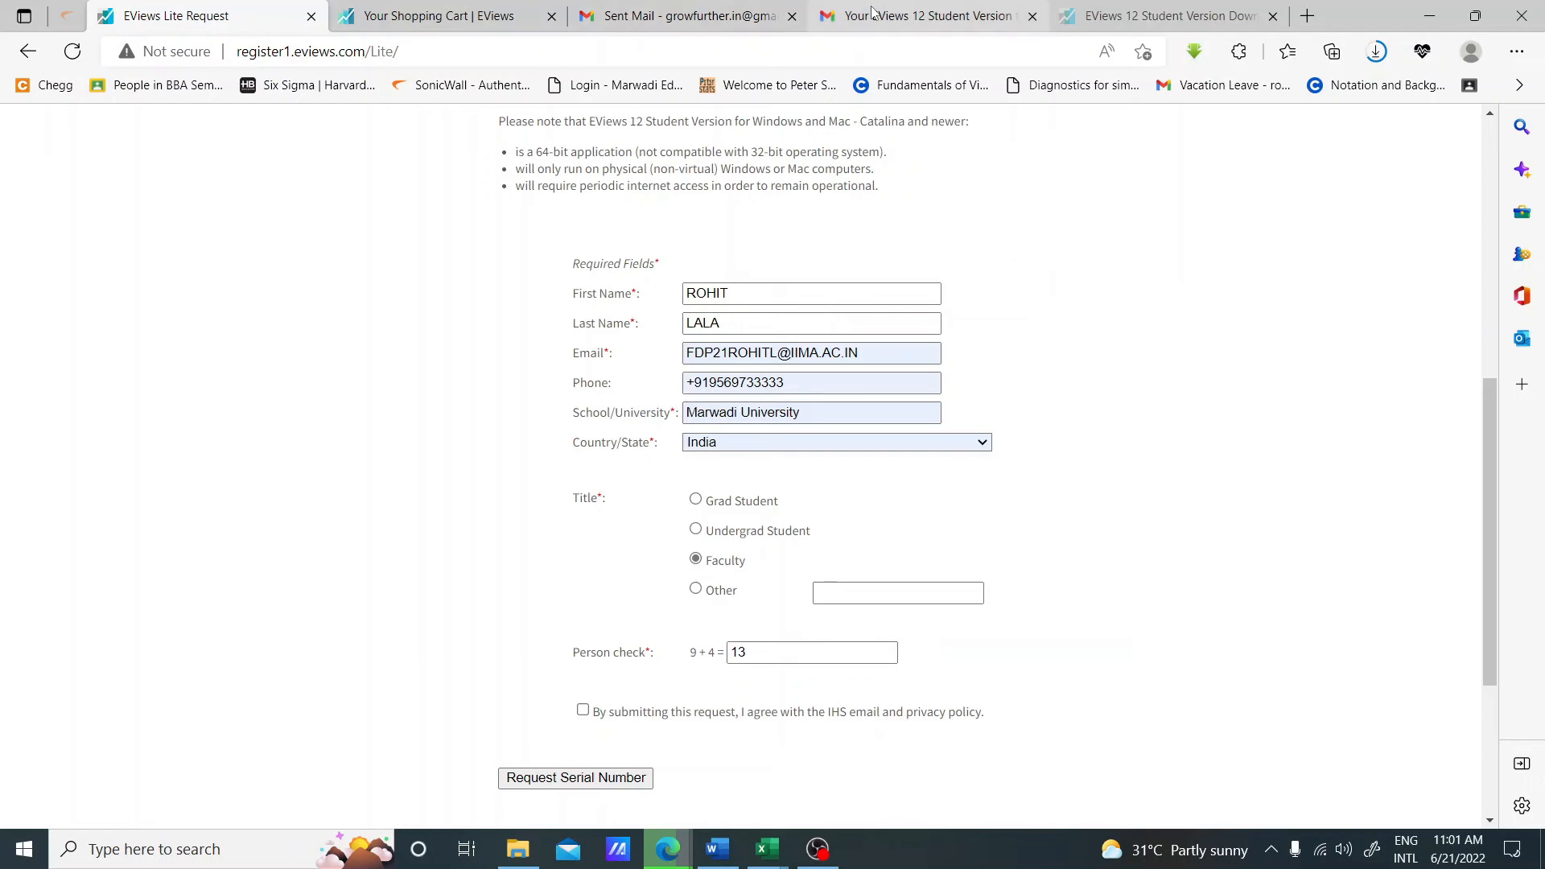
Show the license email's serial number and the installer's download progress, then the Start menu
left_click(927, 16)
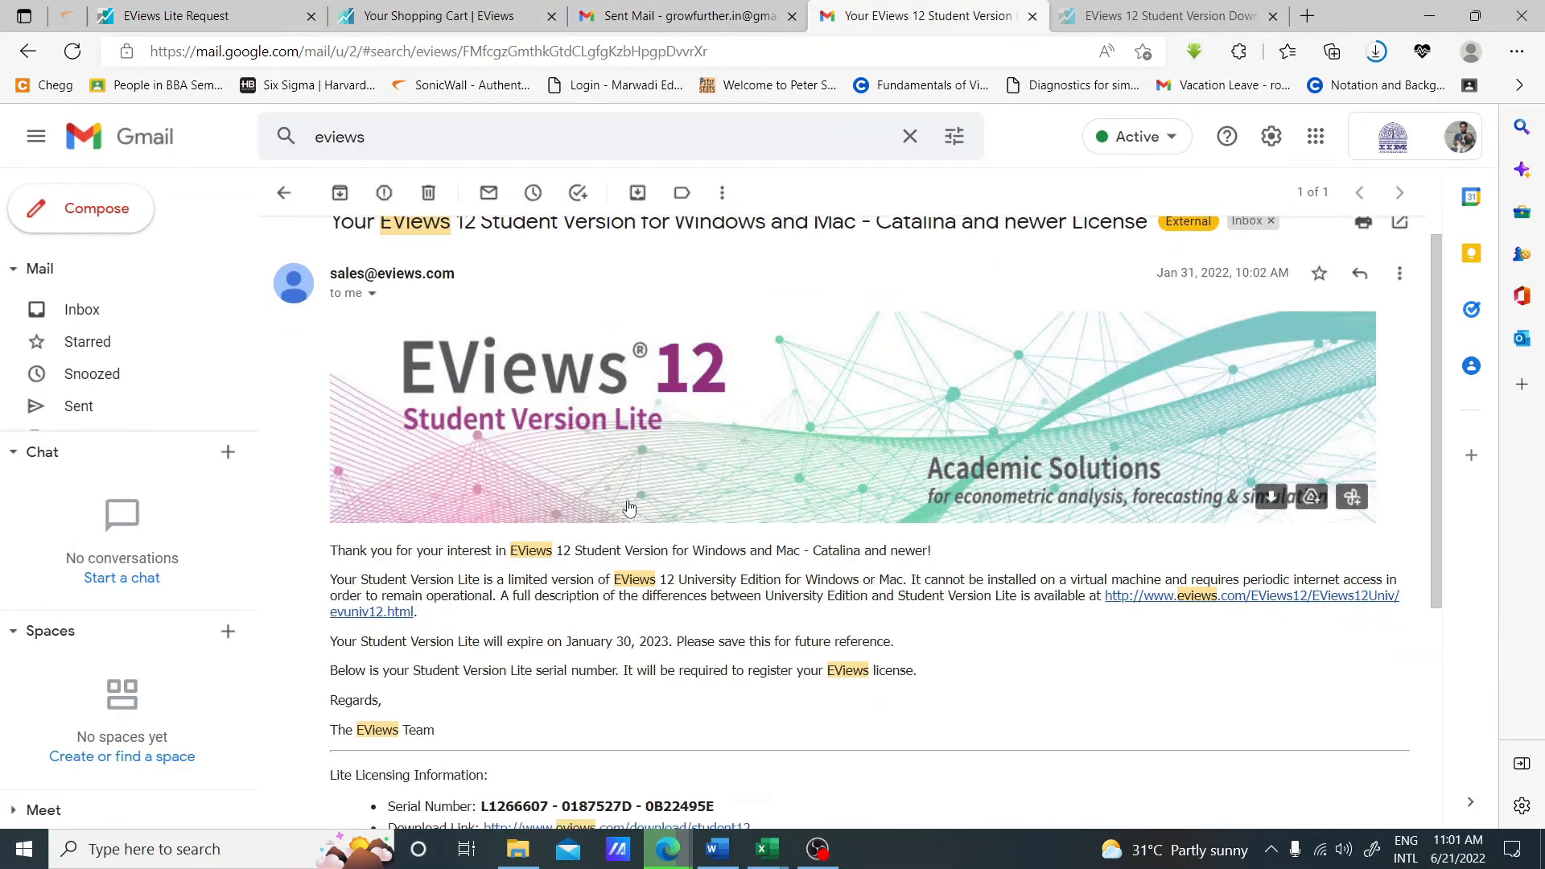
scroll("down", 3)
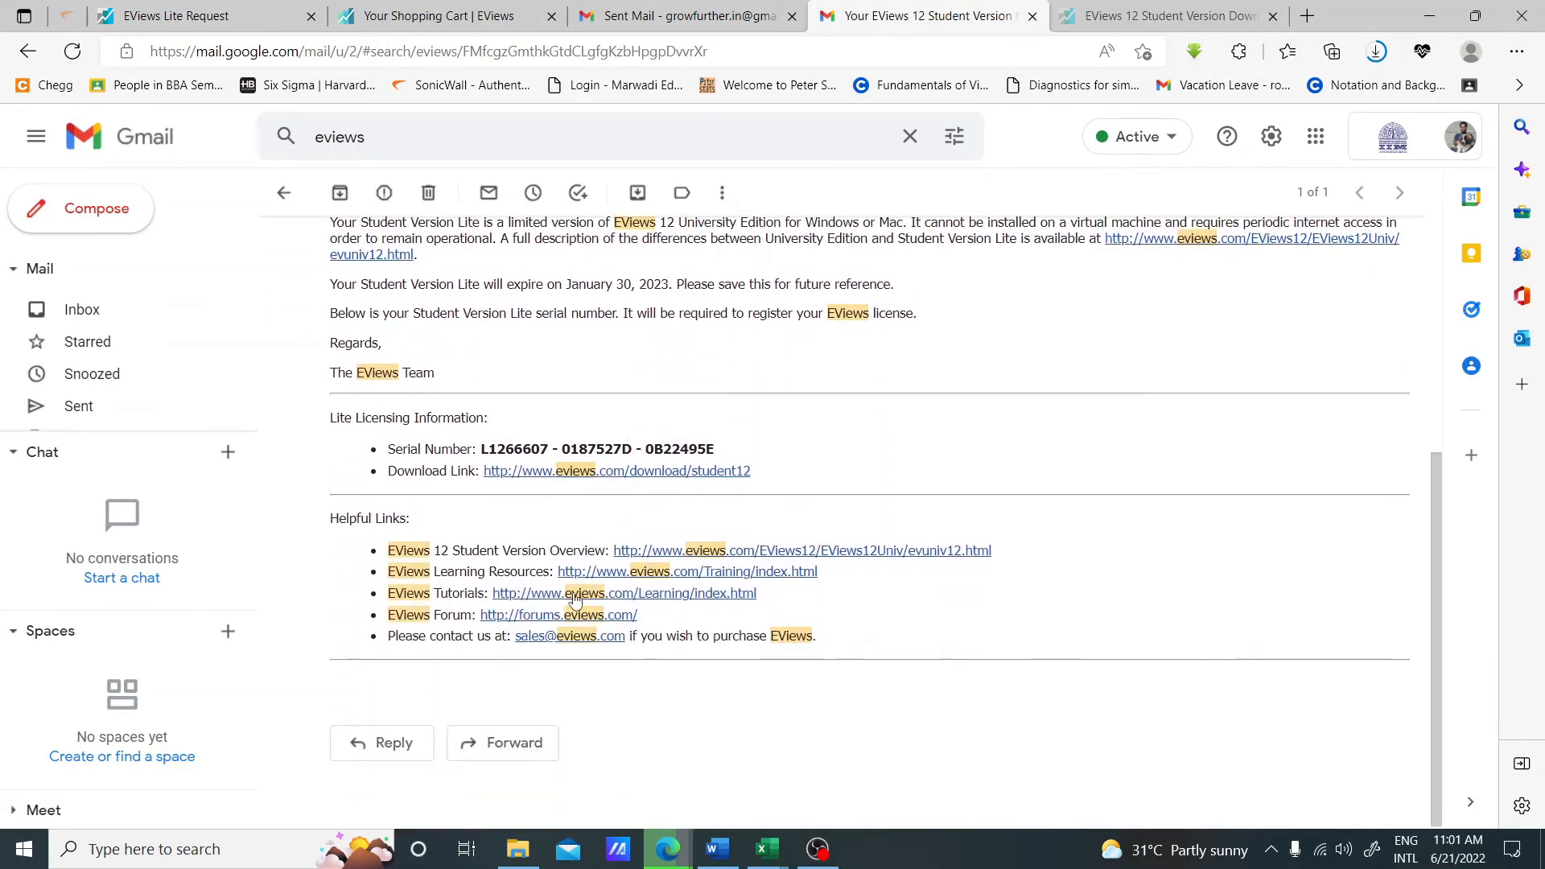
mouse_move(635, 498)
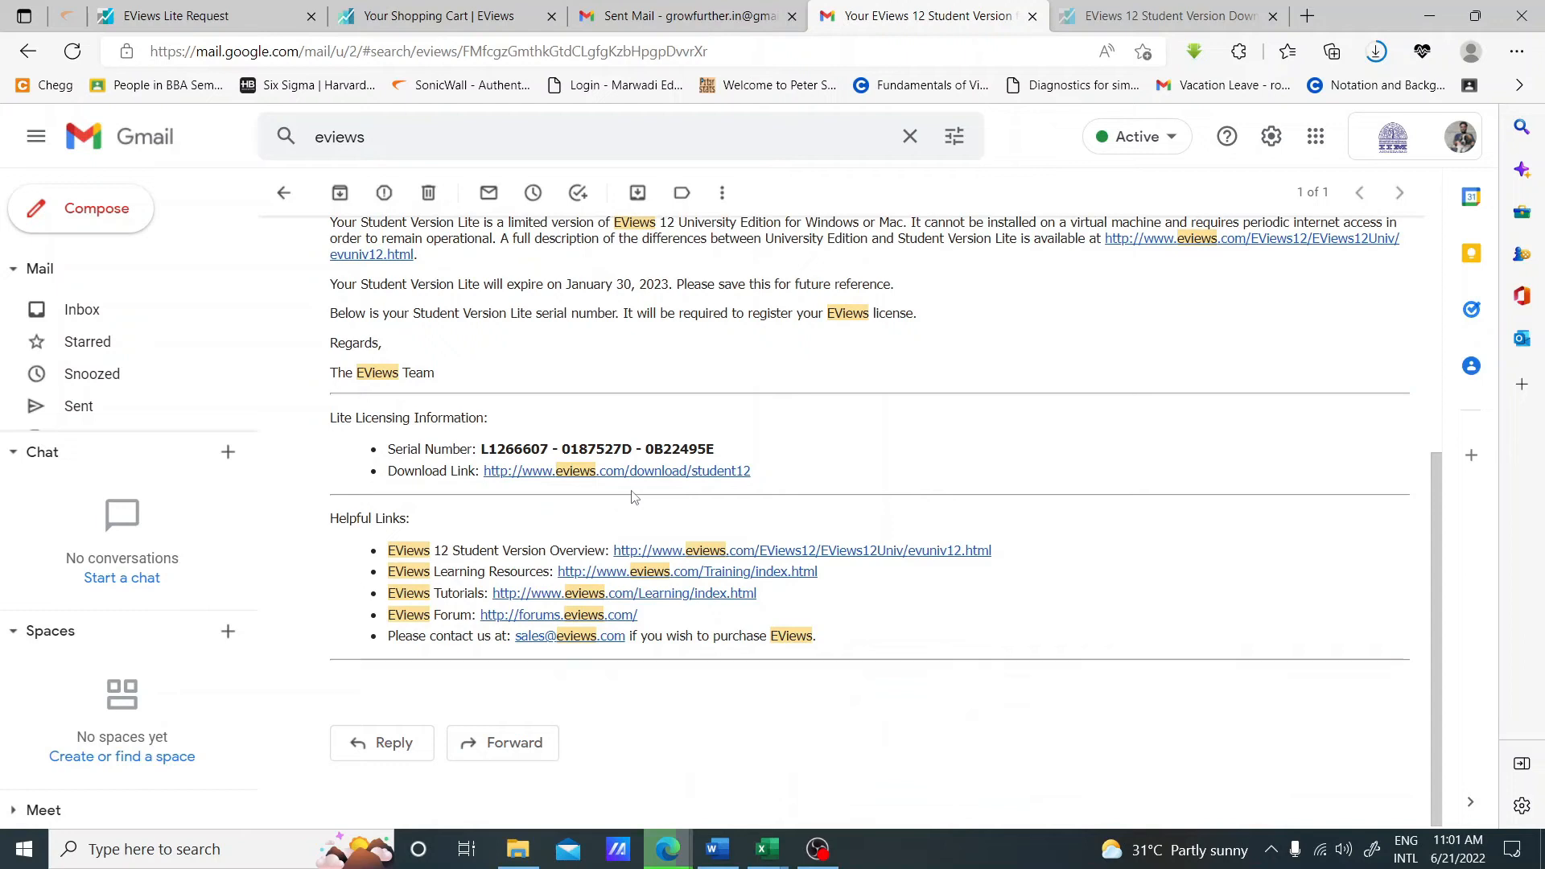
mouse_move(1138, 113)
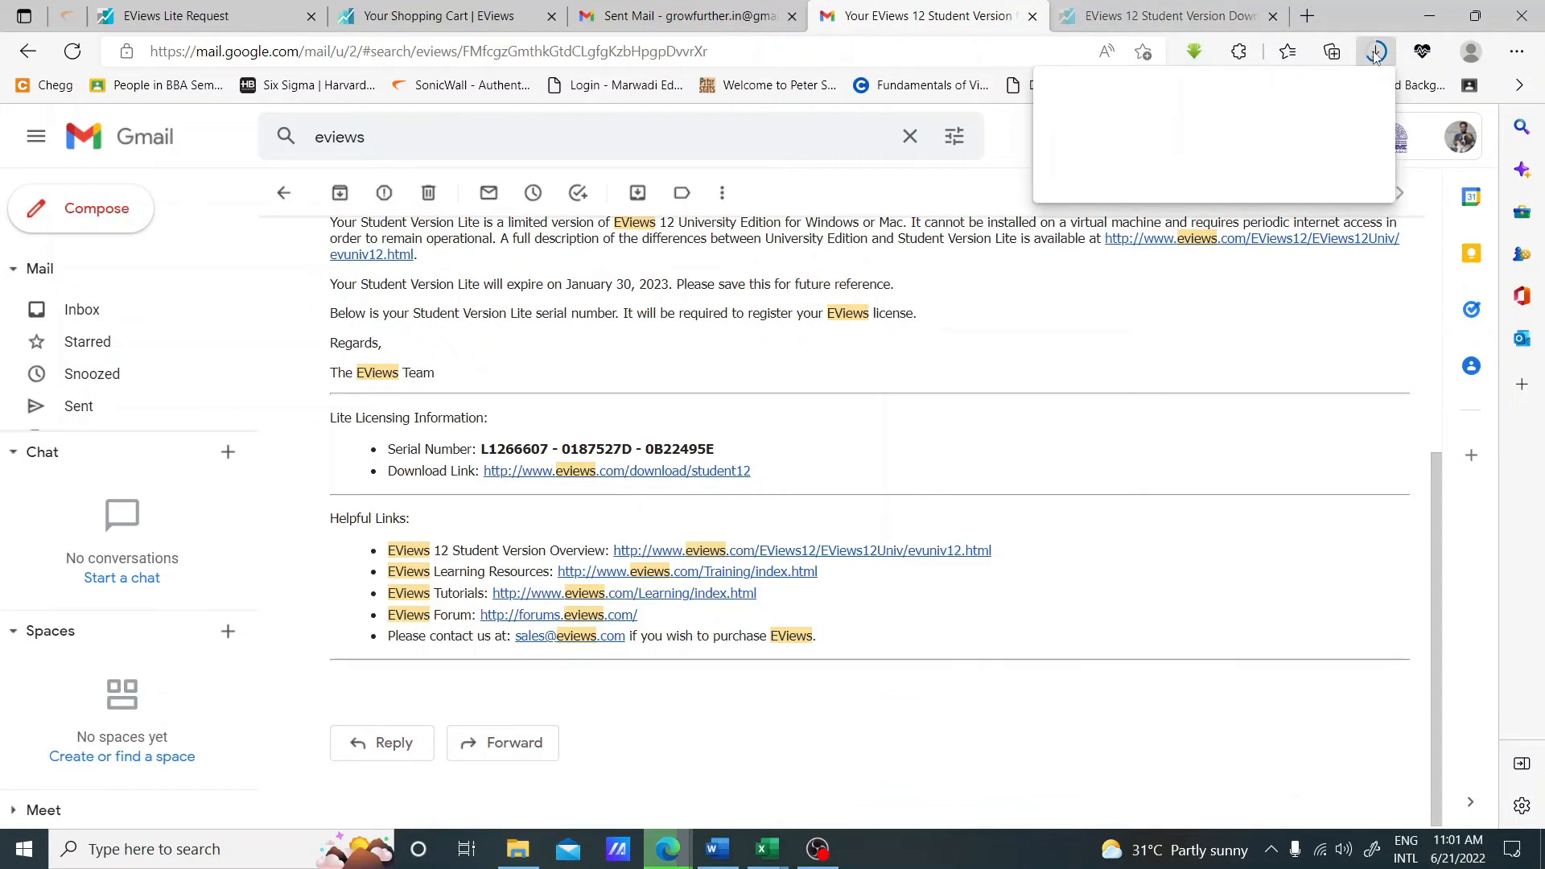
left_click(1373, 52)
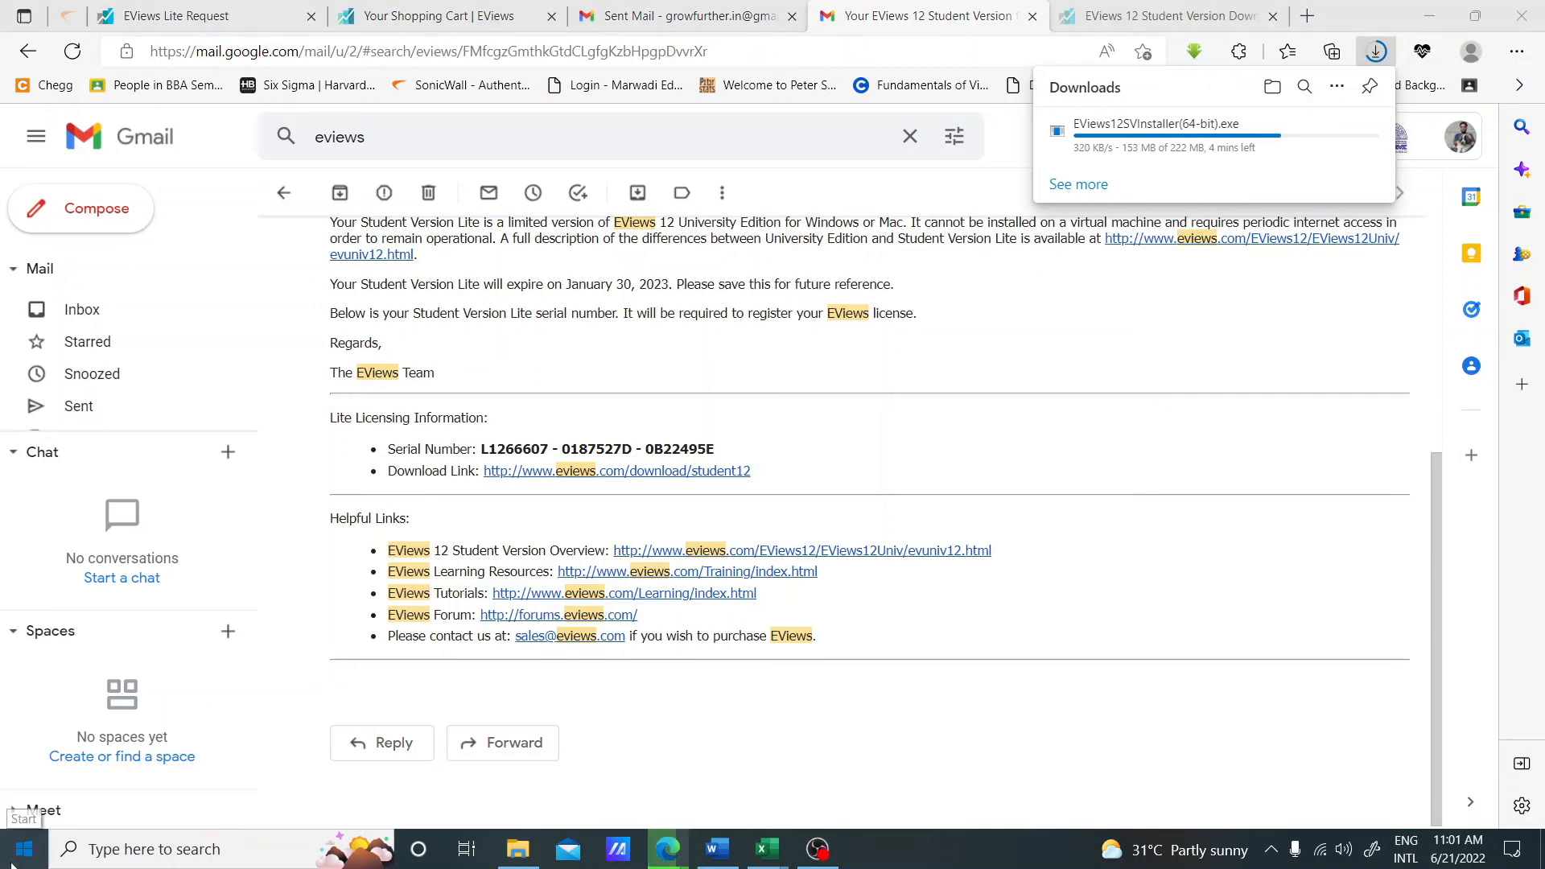
left_click(21, 848)
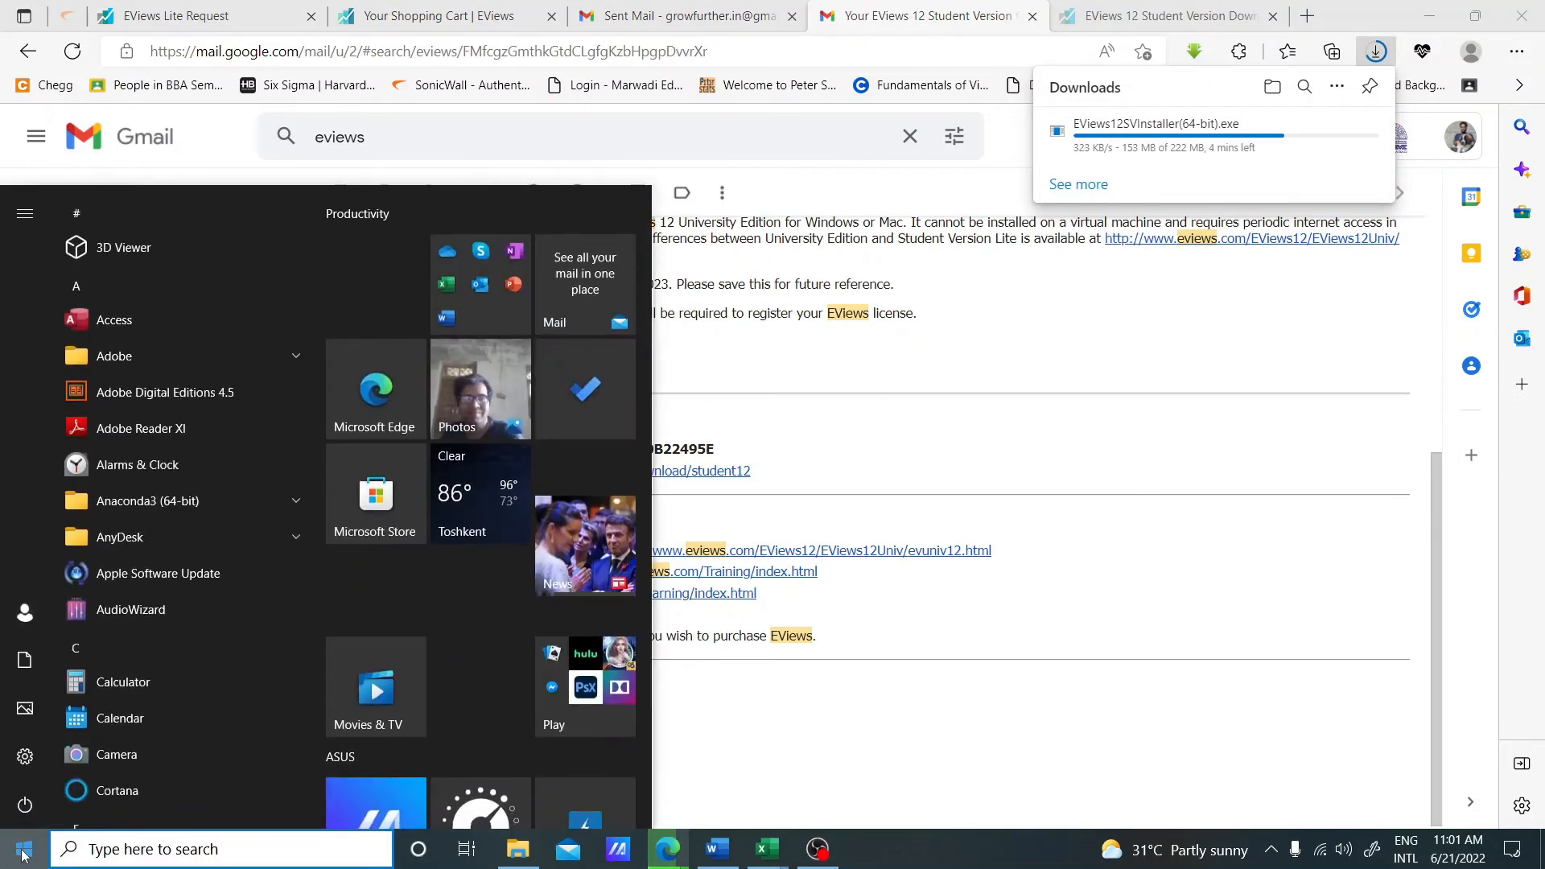